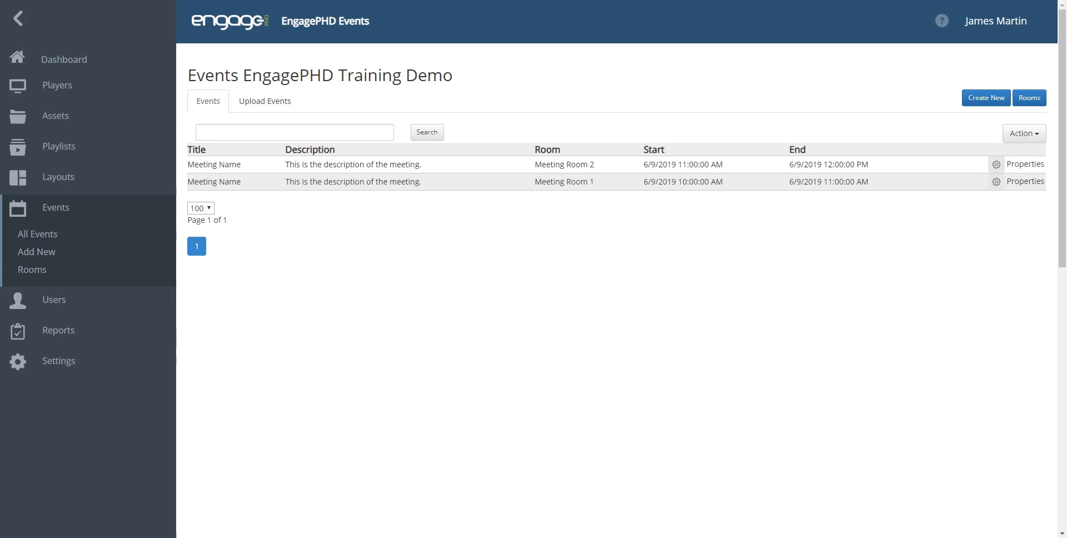
pyautogui.moveTo(986, 97)
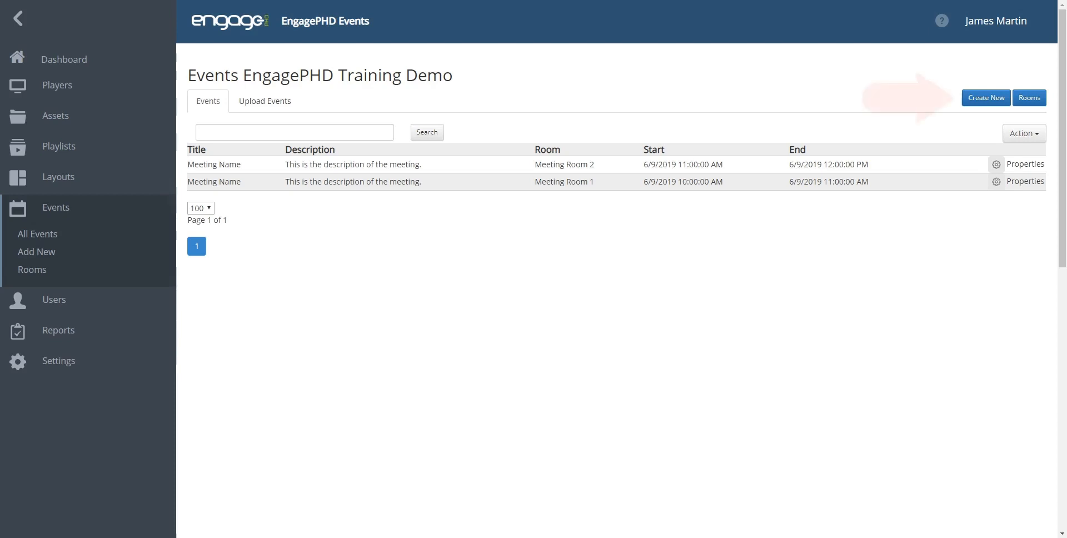
# - Start a new event from the Events page
pyautogui.click(986, 97)
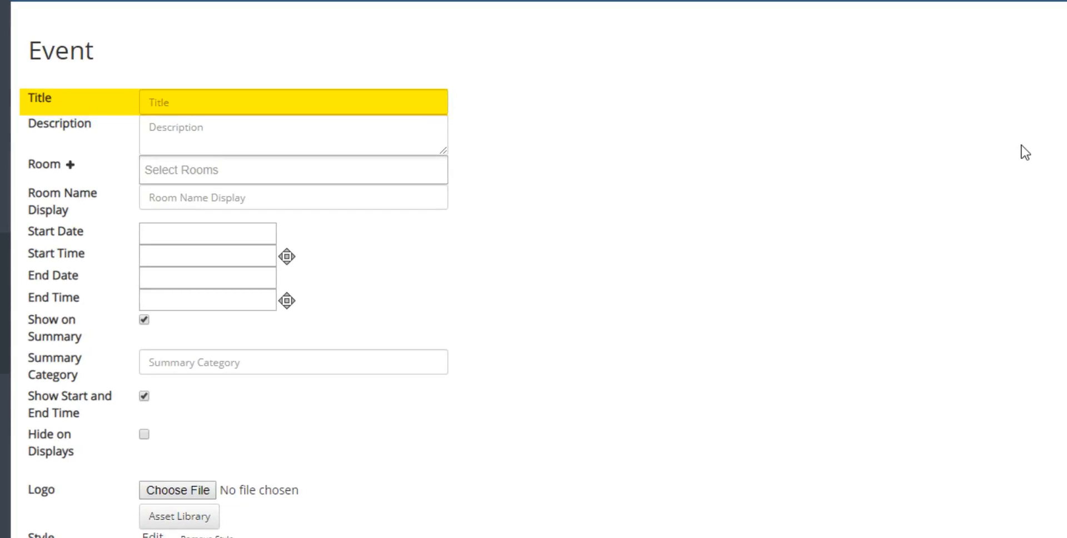
# - Review the Title, Room and date/time fields, then return to All Events unchanged
pyautogui.click(293, 134)
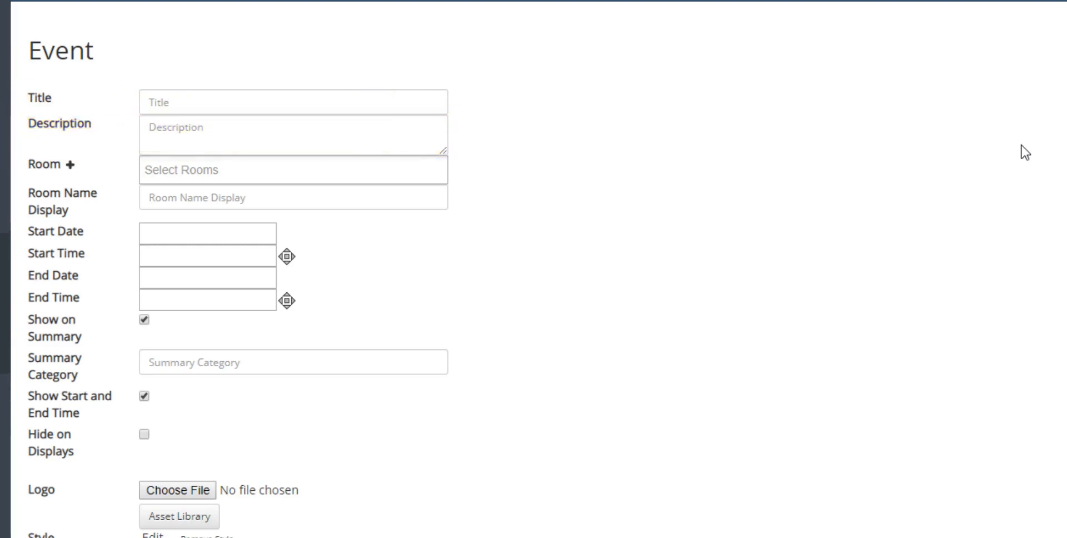
pyautogui.click(293, 170)
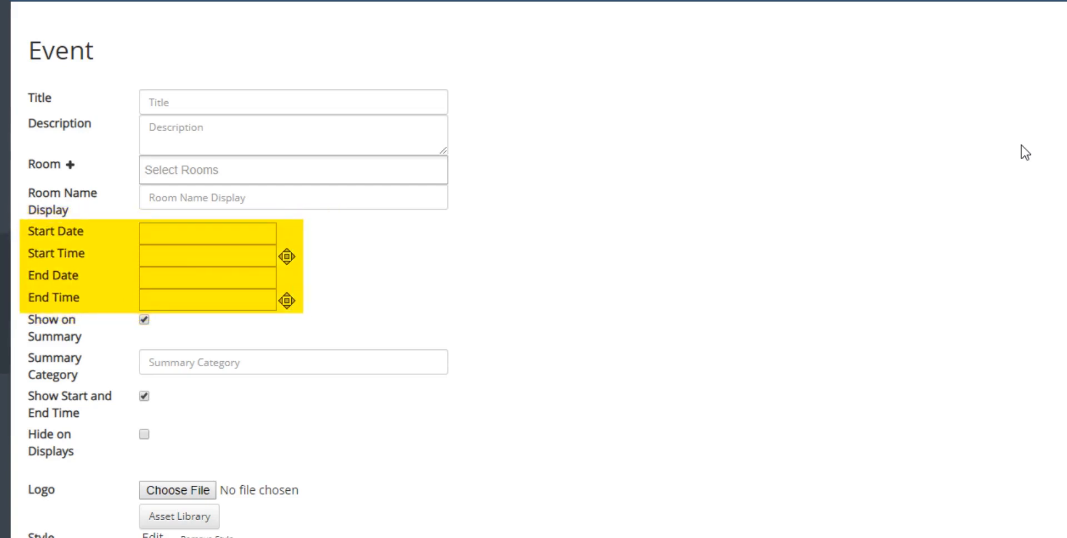
pyautogui.moveTo(405, 224)
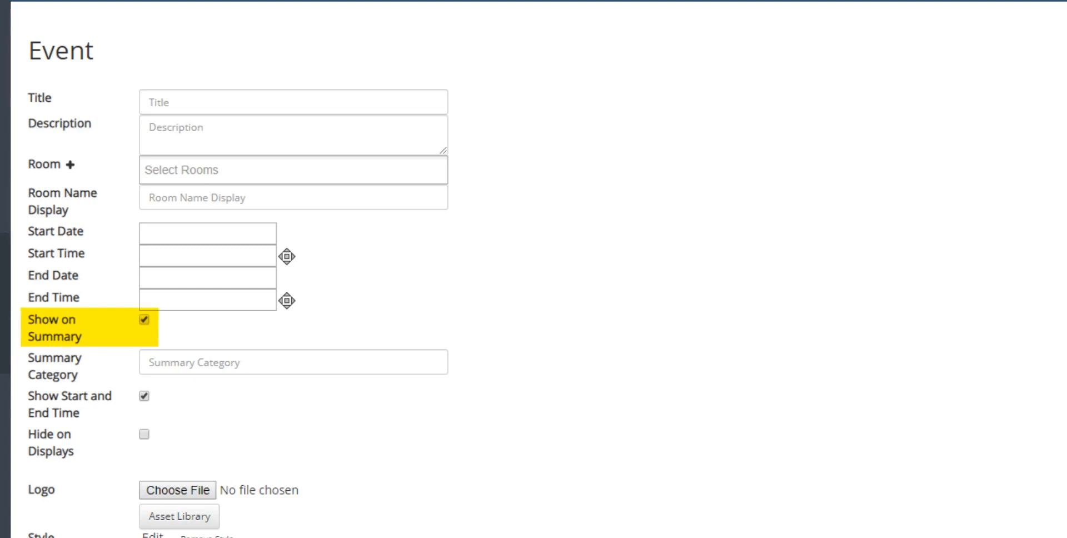
pyautogui.click(70, 404)
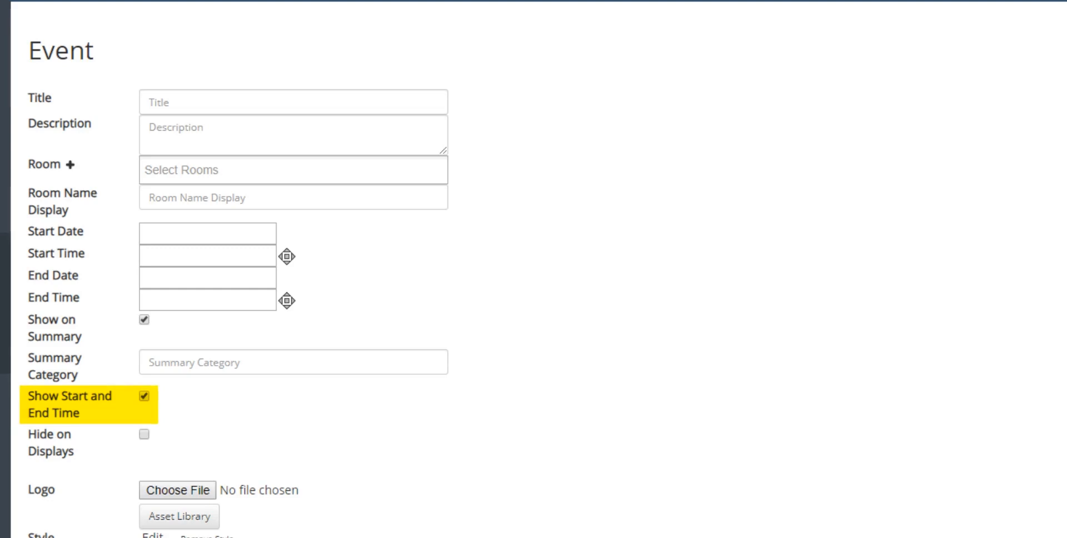
pyautogui.scroll(-3)
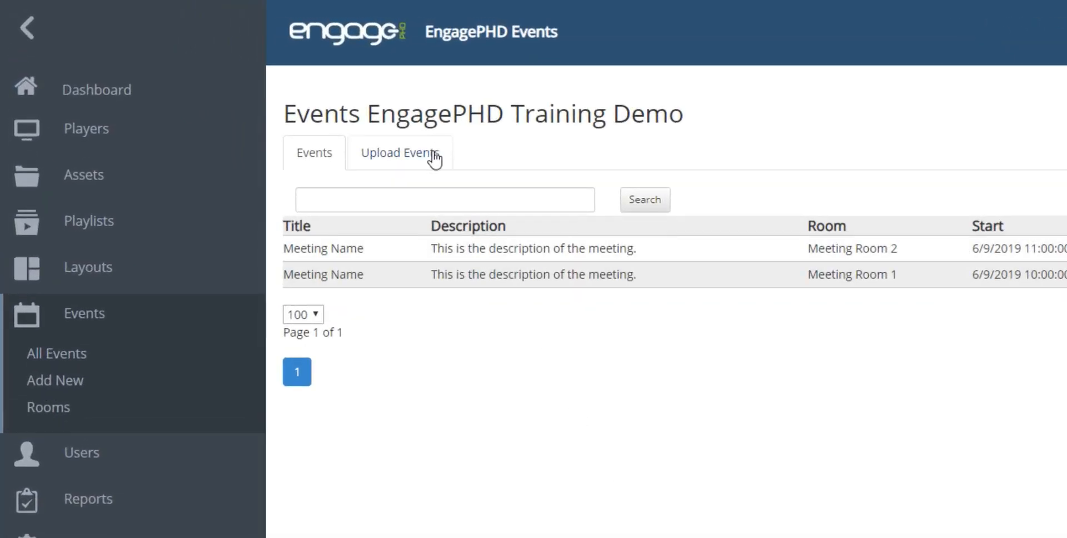
# - Download the events spreadsheet template from the Upload Events page
pyautogui.click(400, 152)
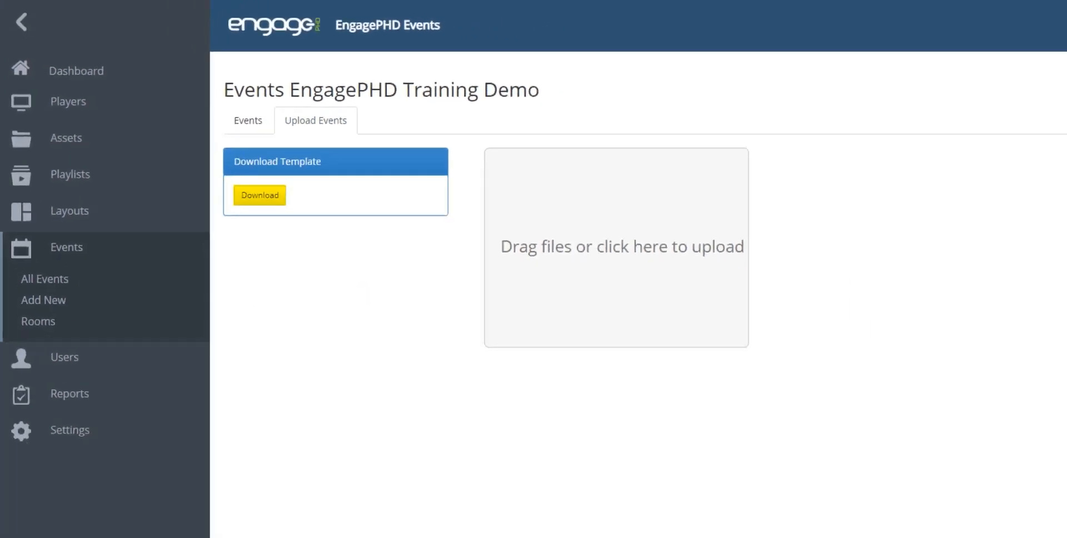
pyautogui.click(260, 195)
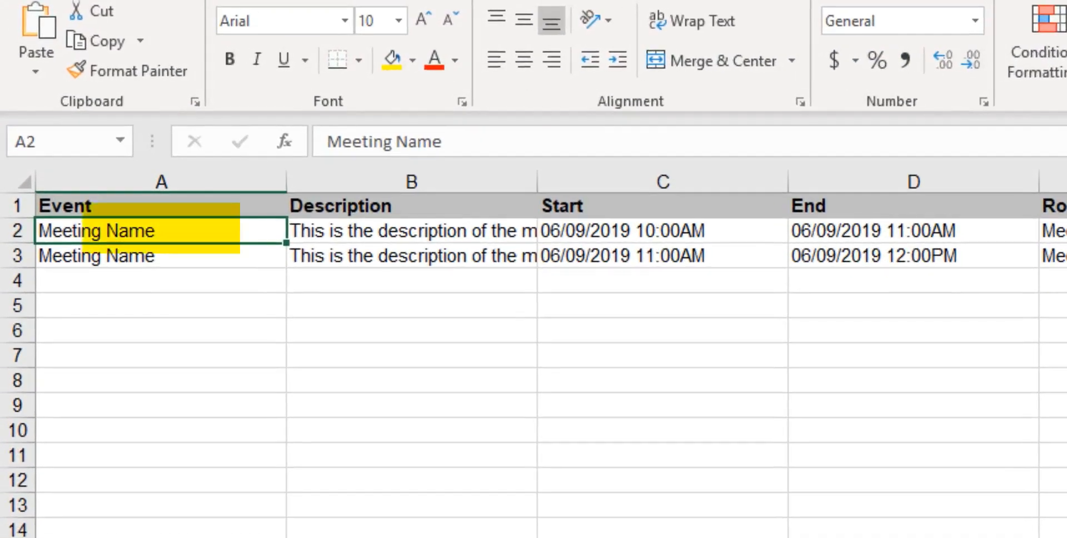
pyautogui.click(161, 182)
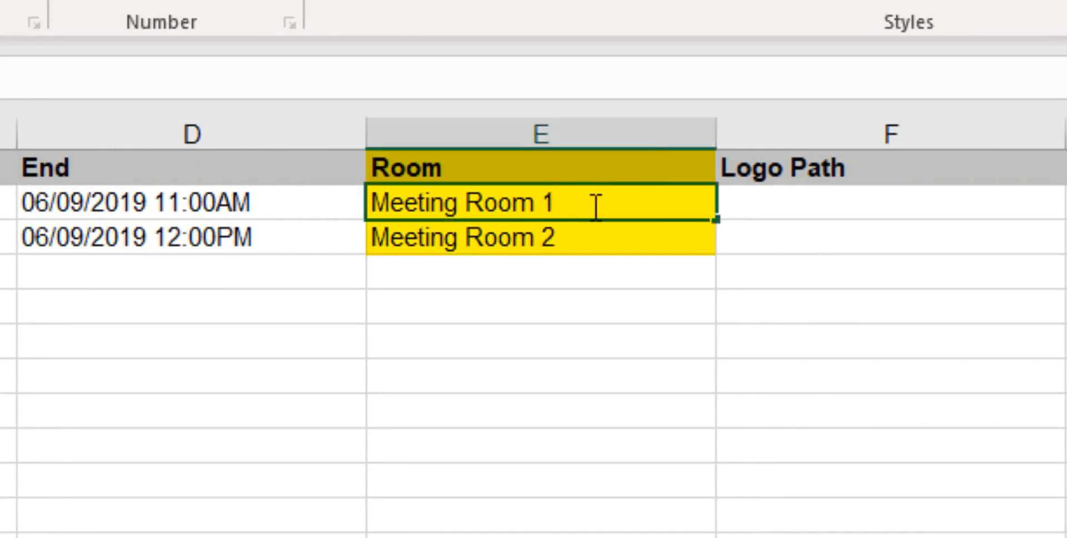
# - Append ', Lobby' to the first meeting's room so E2 reads 'Meeting Room 1, Lobby'
pyautogui.write(', Lobby')
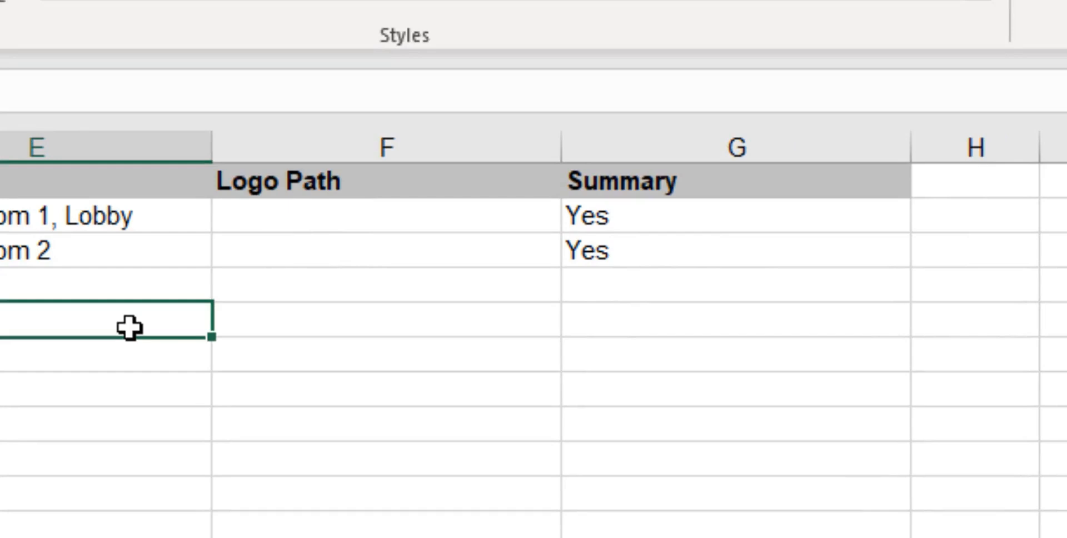
pyautogui.moveTo(130, 327)
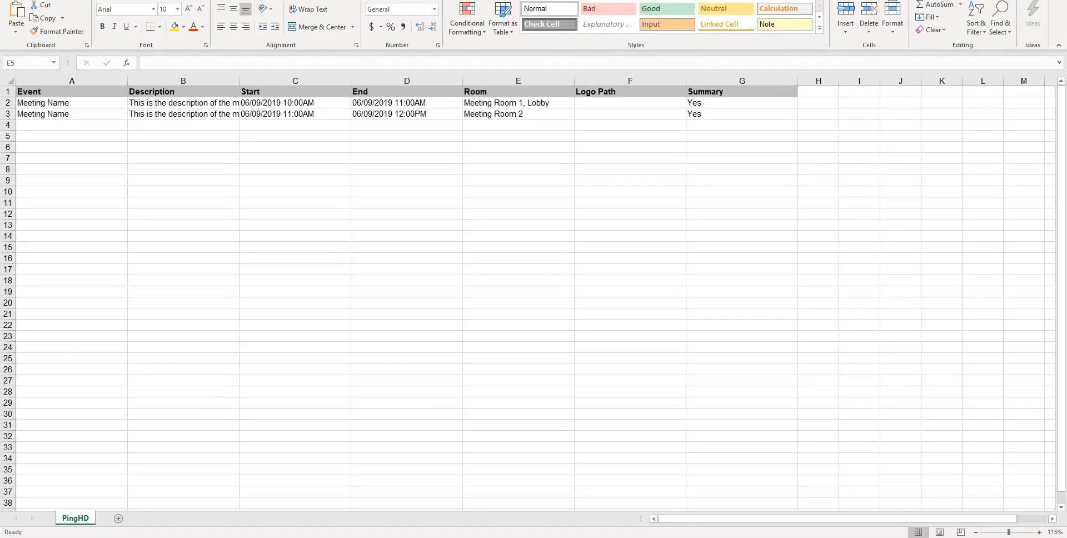
pyautogui.moveTo(964, 58)
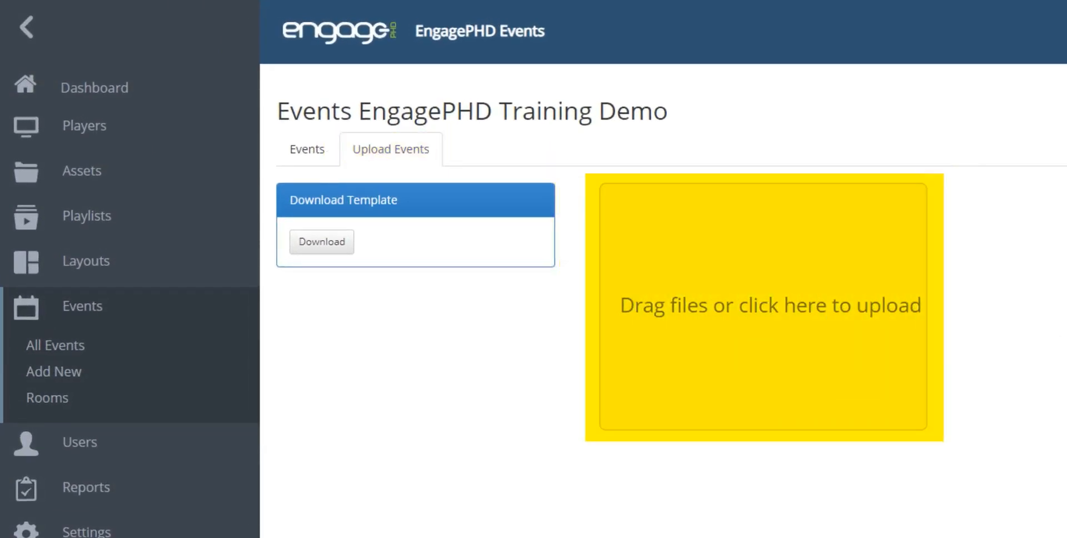
# - View the Room Signage (Reader Board Sample) layout in the designer
pyautogui.click(762, 304)
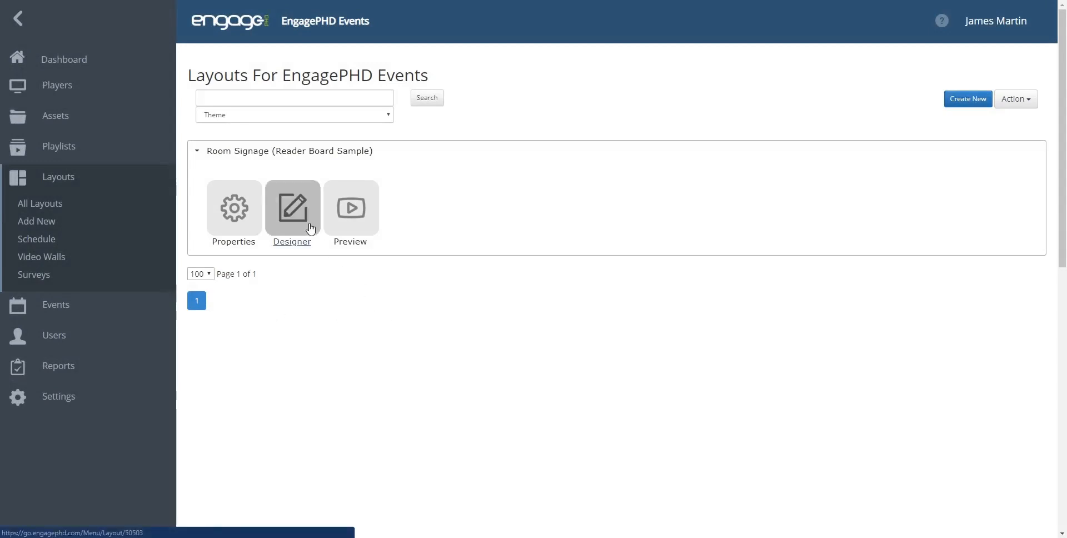
pyautogui.click(292, 207)
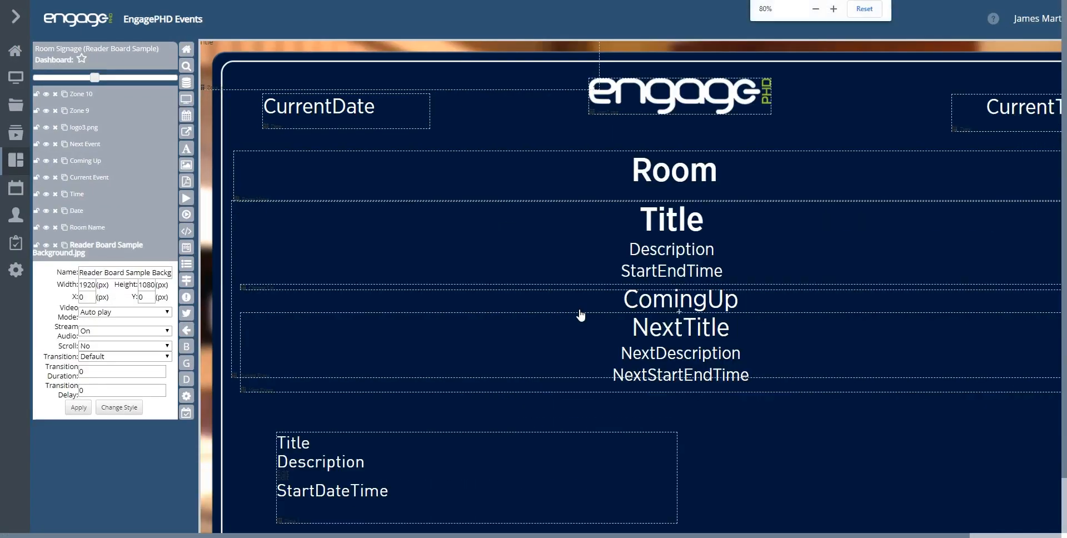
pyautogui.click(863, 9)
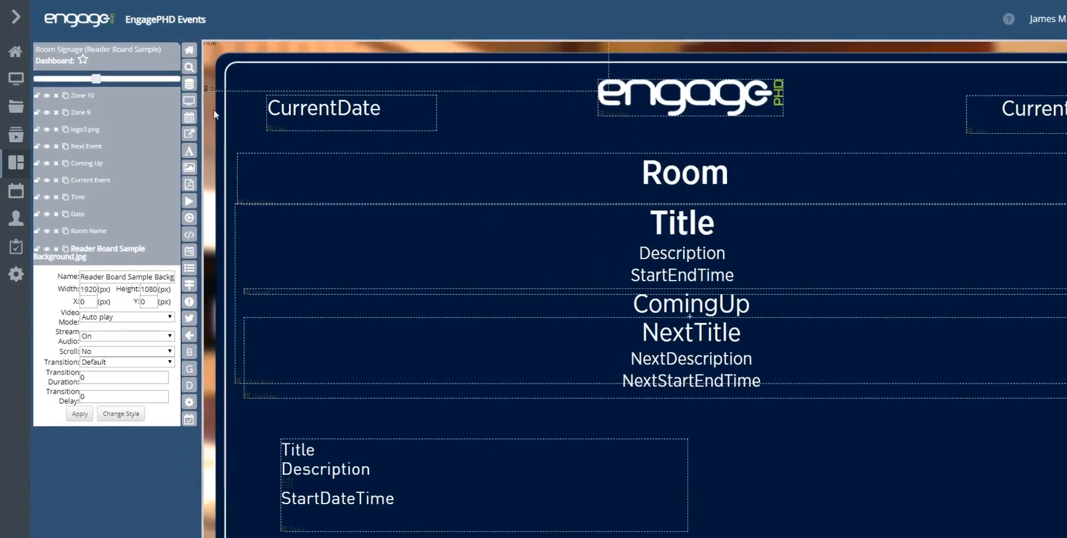
# - Return to the All Layouts list
pyautogui.click(15, 163)
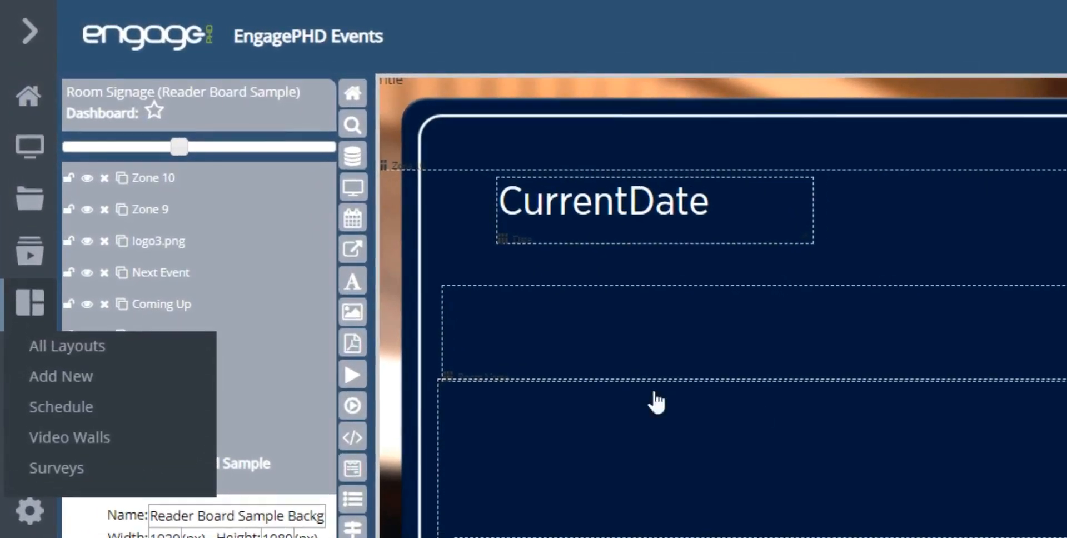
pyautogui.click(67, 346)
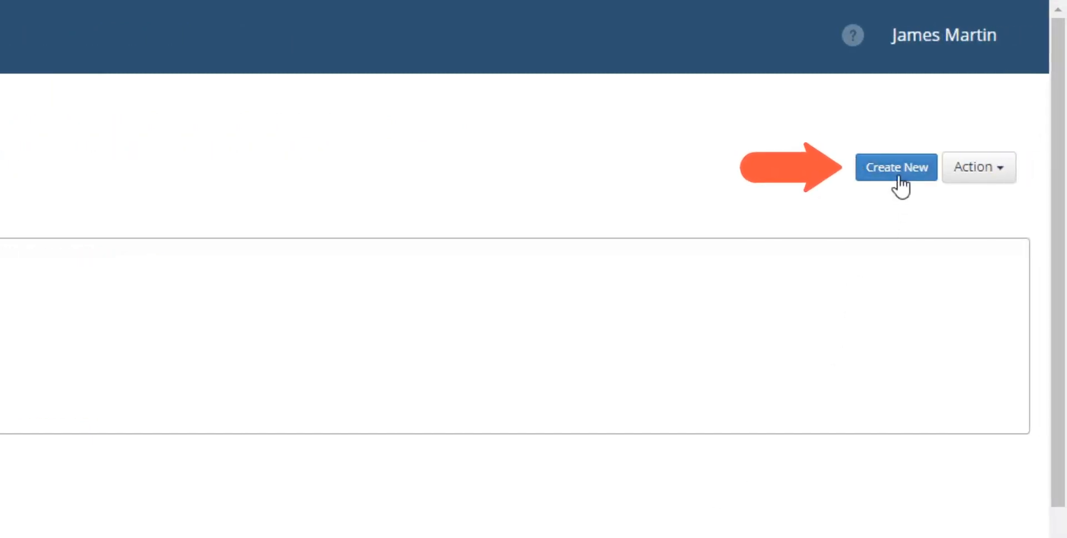
# - Create a layout named 'Room Signage', save it and go to its designer
pyautogui.click(896, 166)
pyautogui.write('Roo')
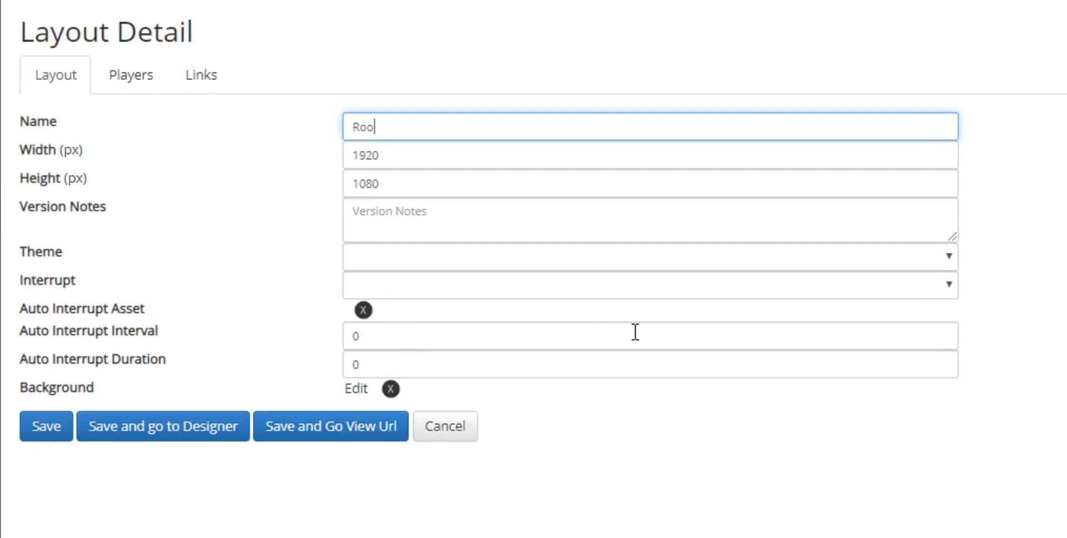
pyautogui.write('m')
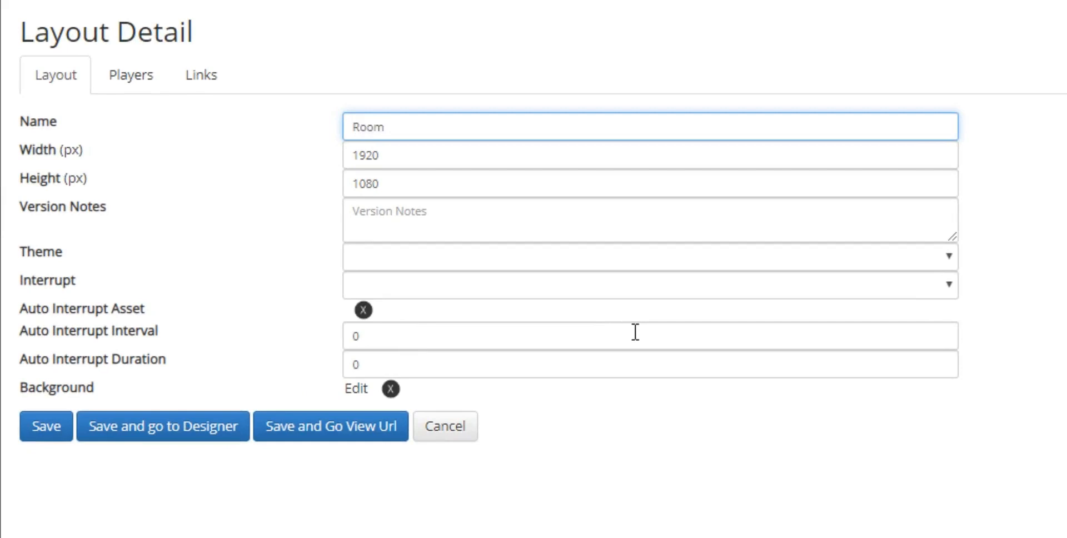
pyautogui.moveTo(562, 422)
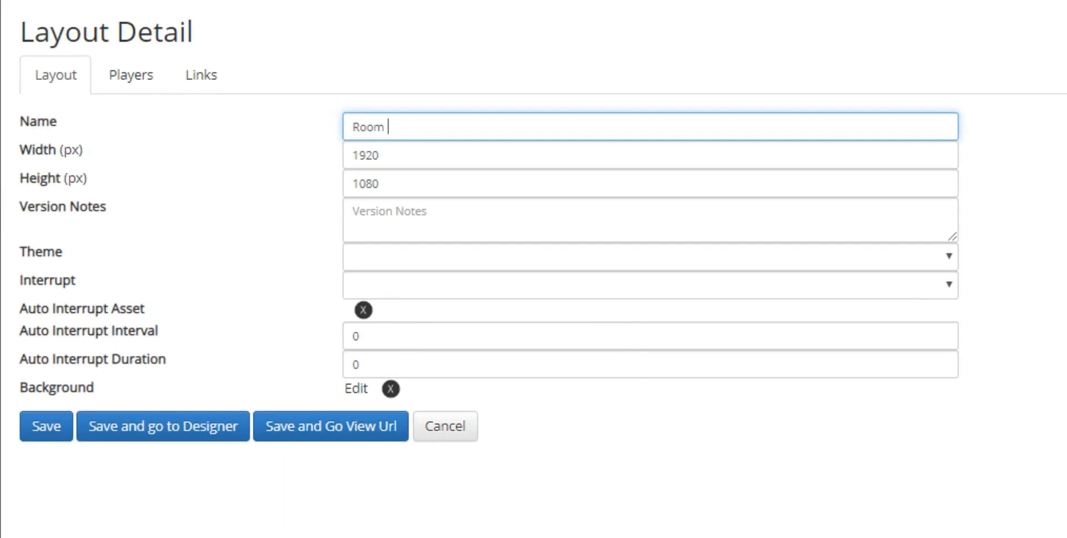
pyautogui.write('Si')
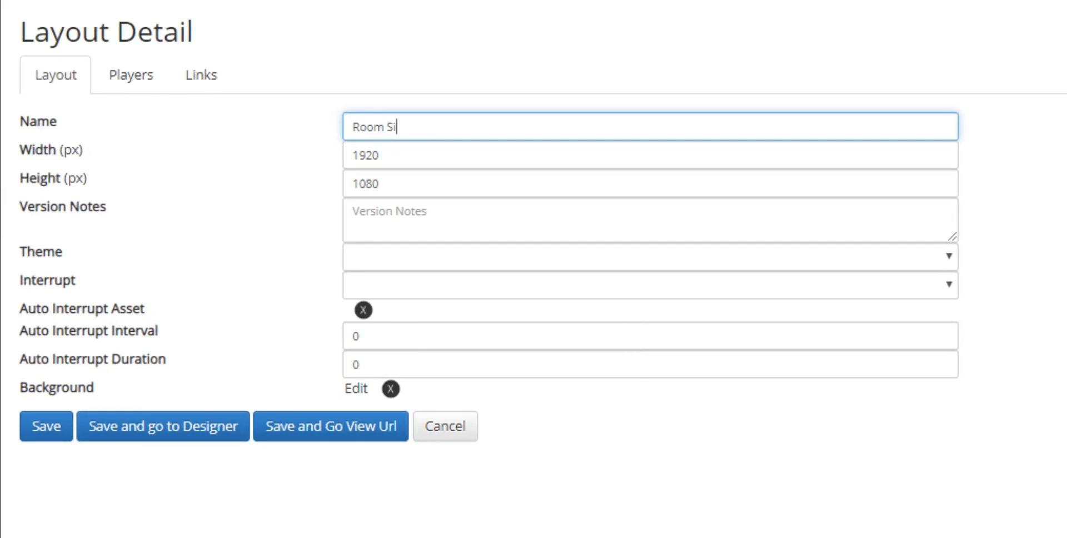
pyautogui.write('gnage')
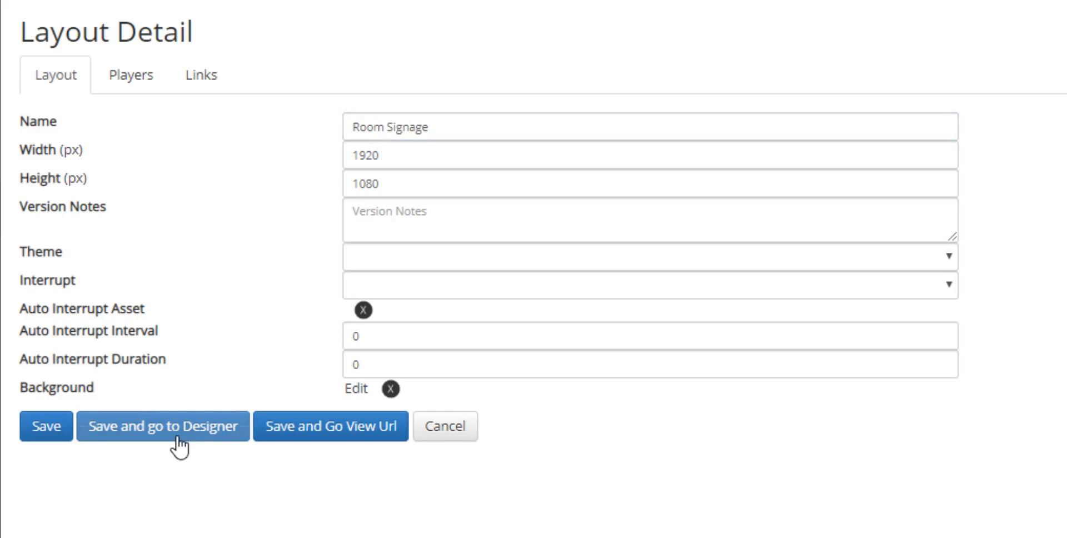
pyautogui.click(163, 426)
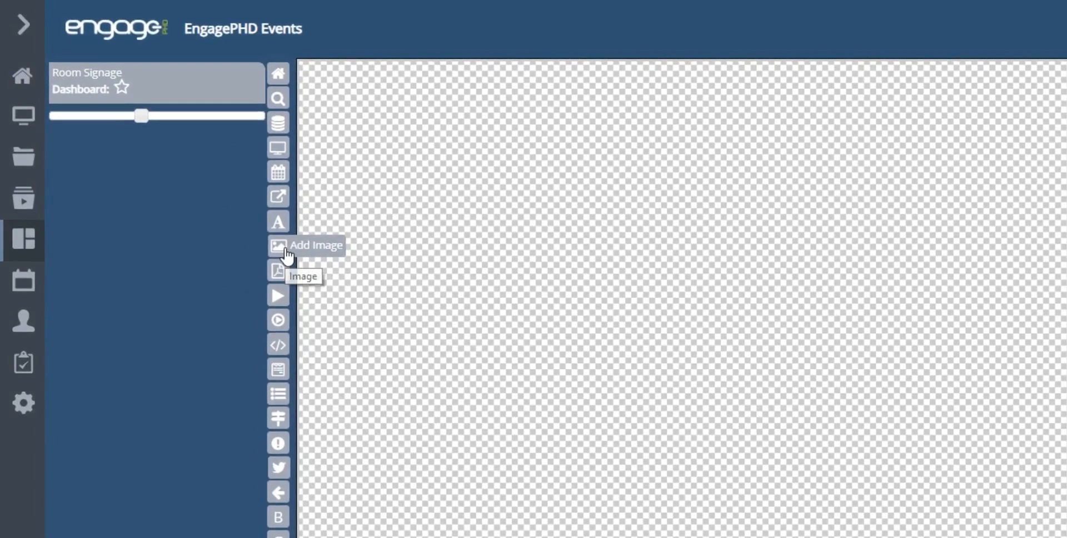
# - Add the Reader Board Sample background image and an events table zone to the canvas
pyautogui.click(278, 245)
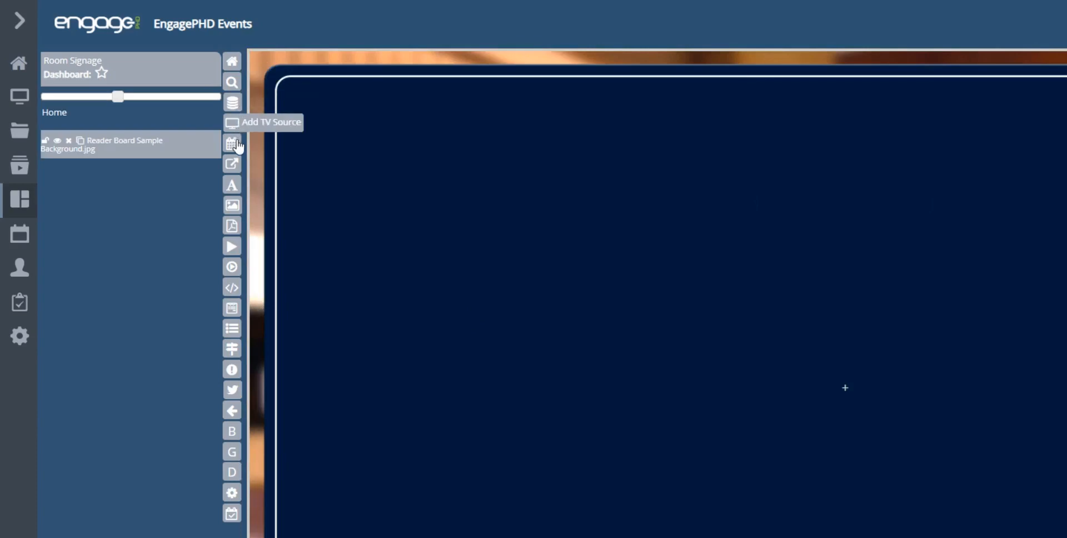
pyautogui.click(231, 142)
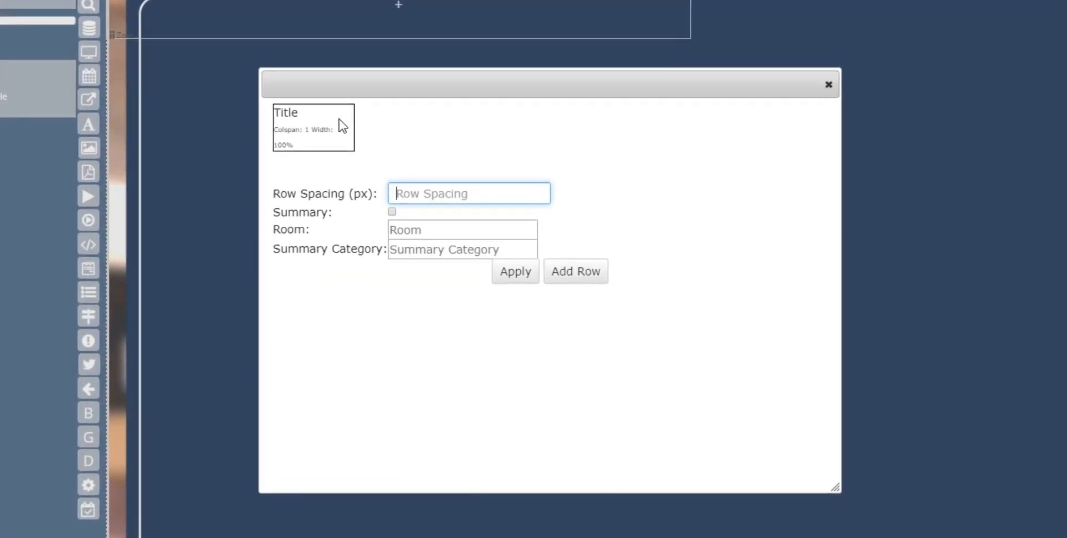
# - Keep Title as the first cell's field and add another cell to the row
pyautogui.click(313, 127)
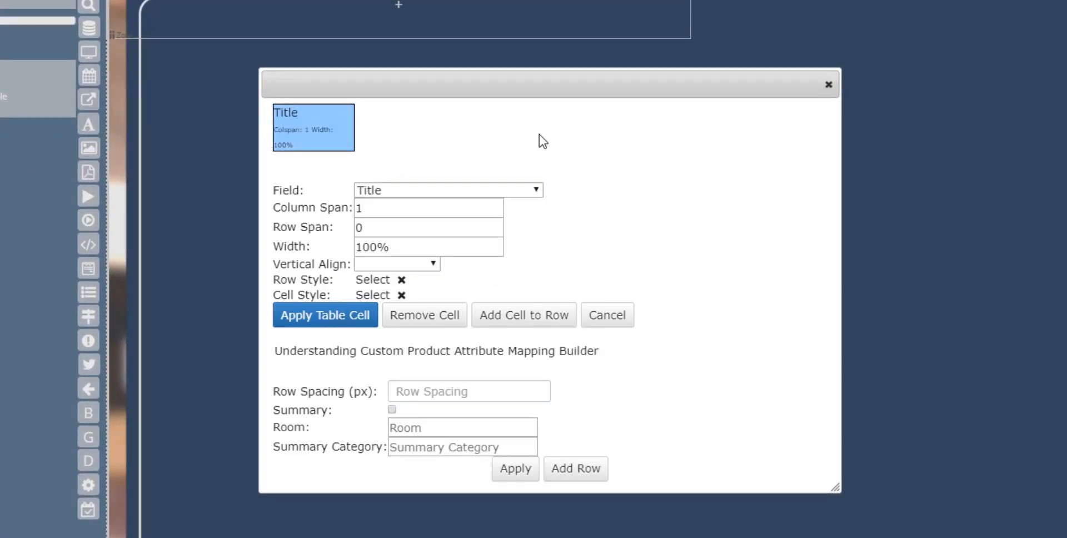
pyautogui.moveTo(555, 149)
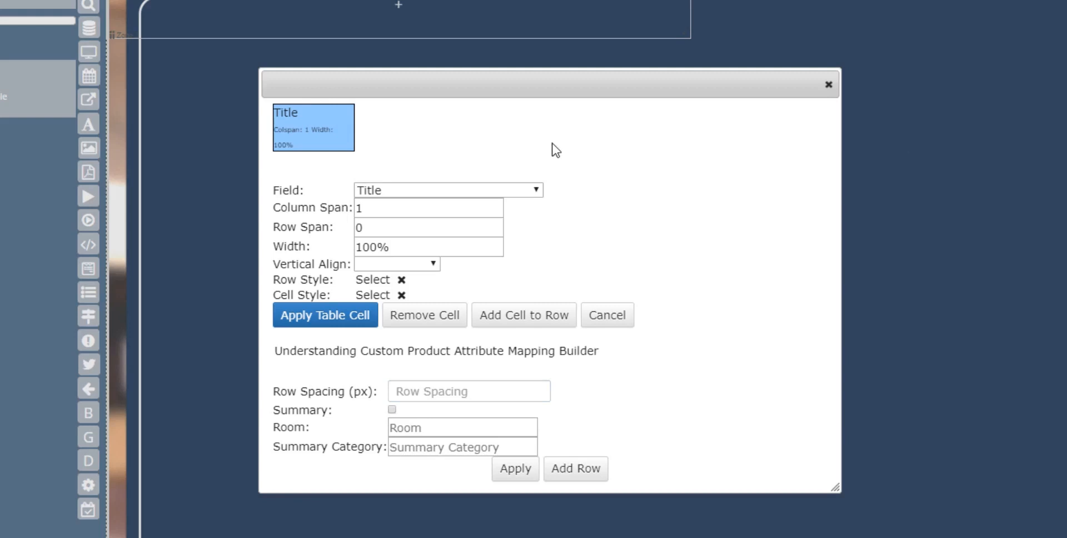
pyautogui.click(448, 189)
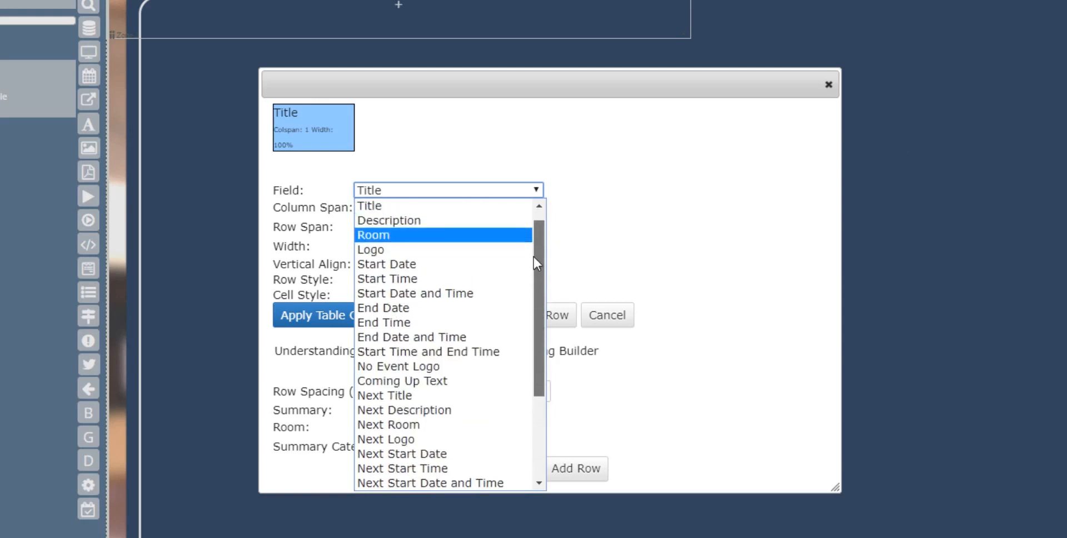
pyautogui.click(370, 206)
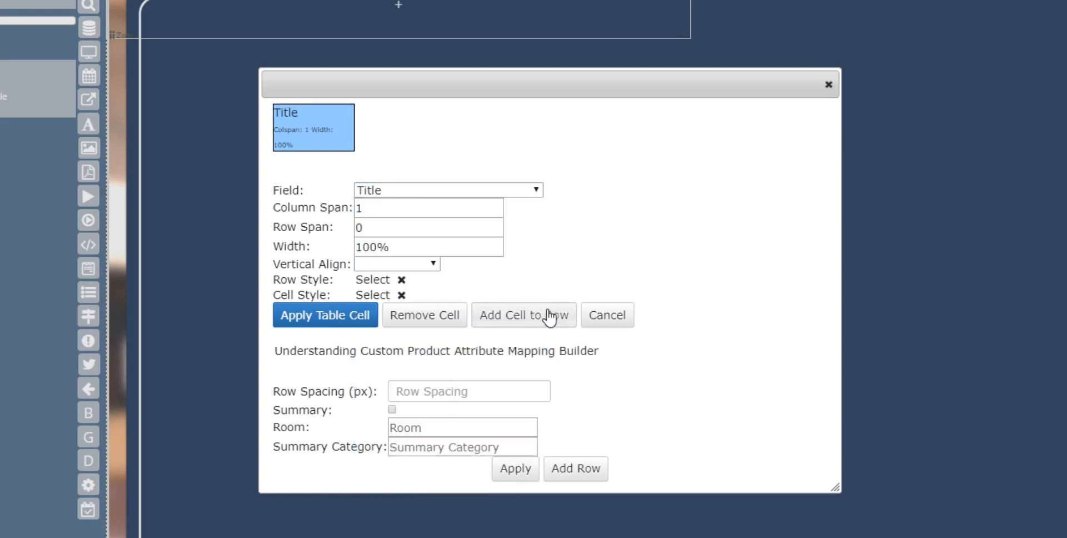
pyautogui.click(524, 315)
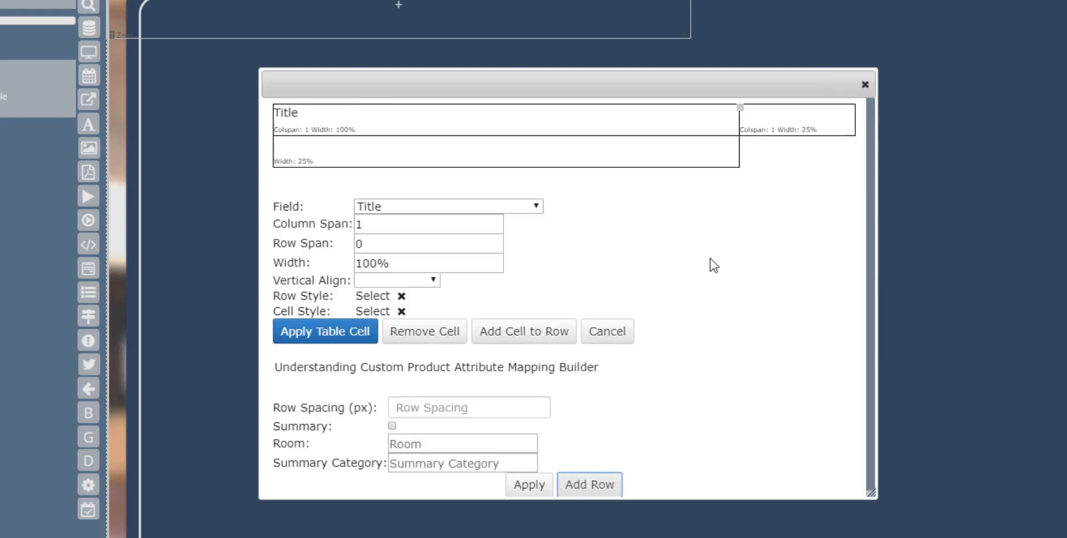
# - Set the new second-row cell's field to Description, apply it and choose a cell style
pyautogui.click(797, 119)
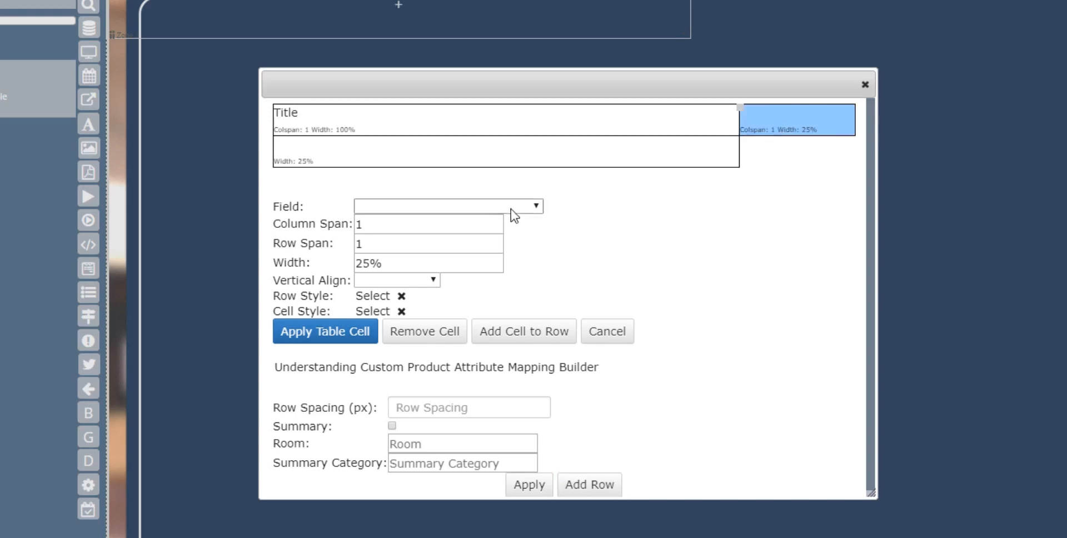
pyautogui.click(447, 207)
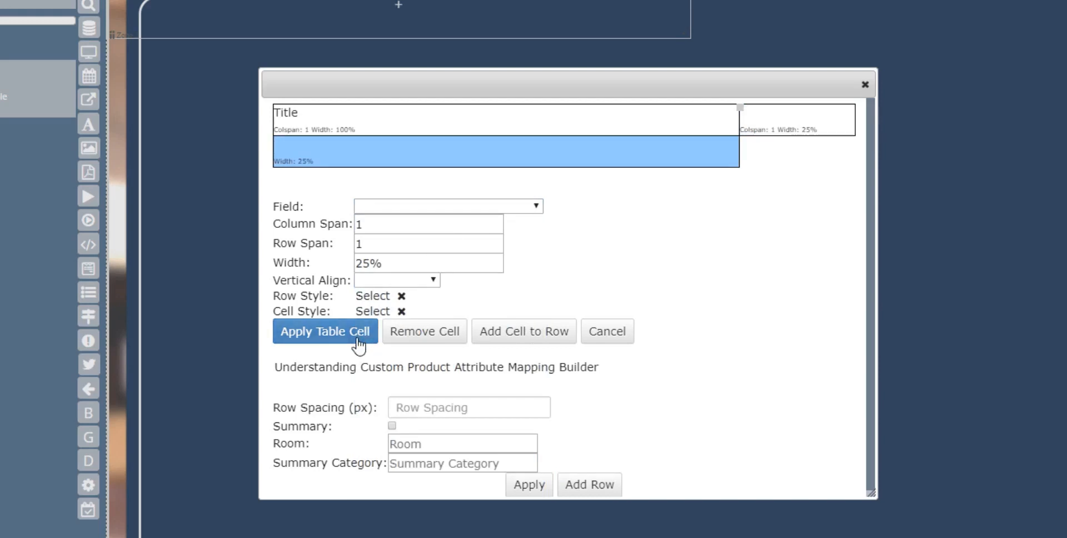
pyautogui.click(447, 206)
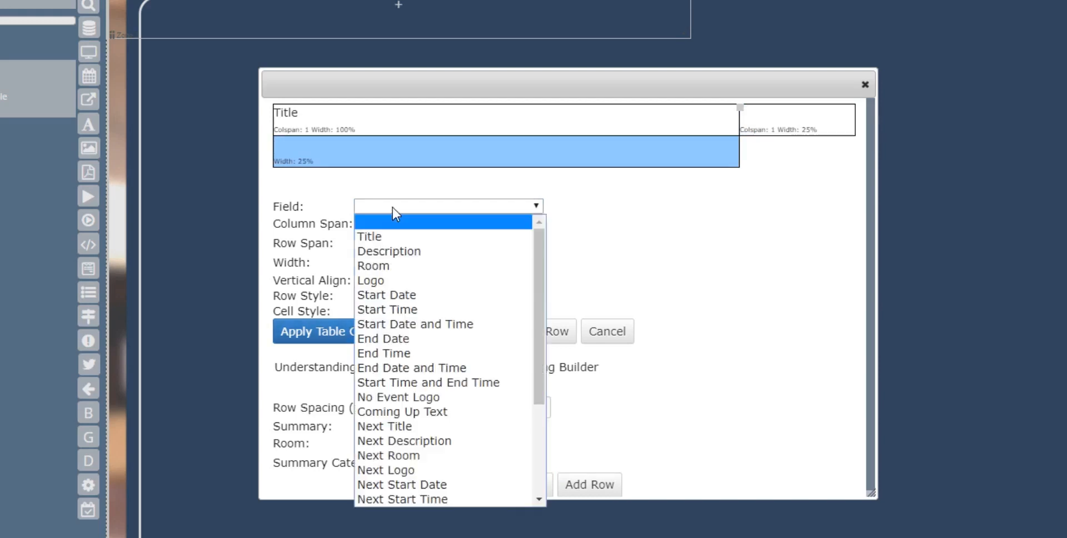
pyautogui.click(389, 251)
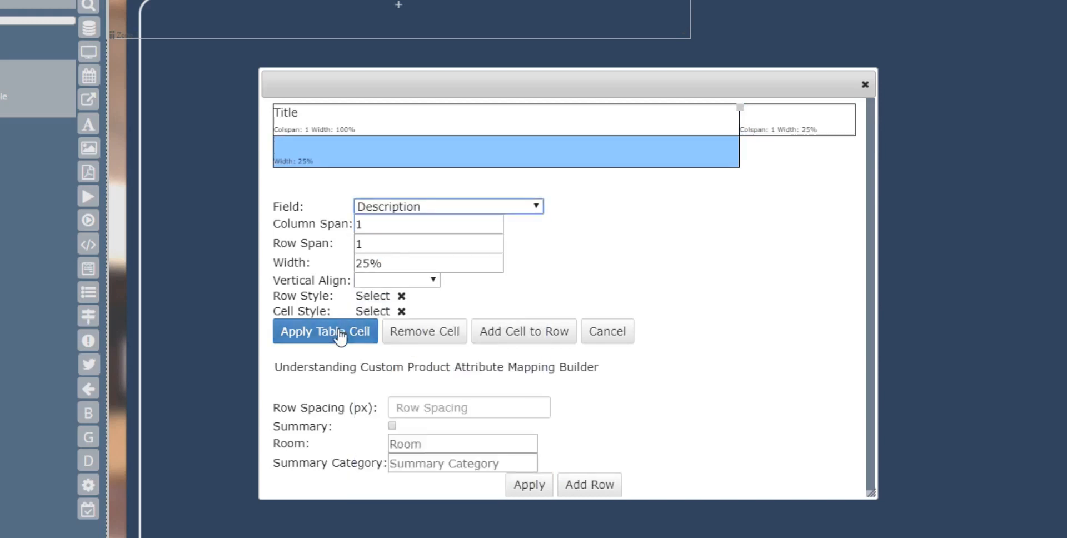
pyautogui.click(325, 332)
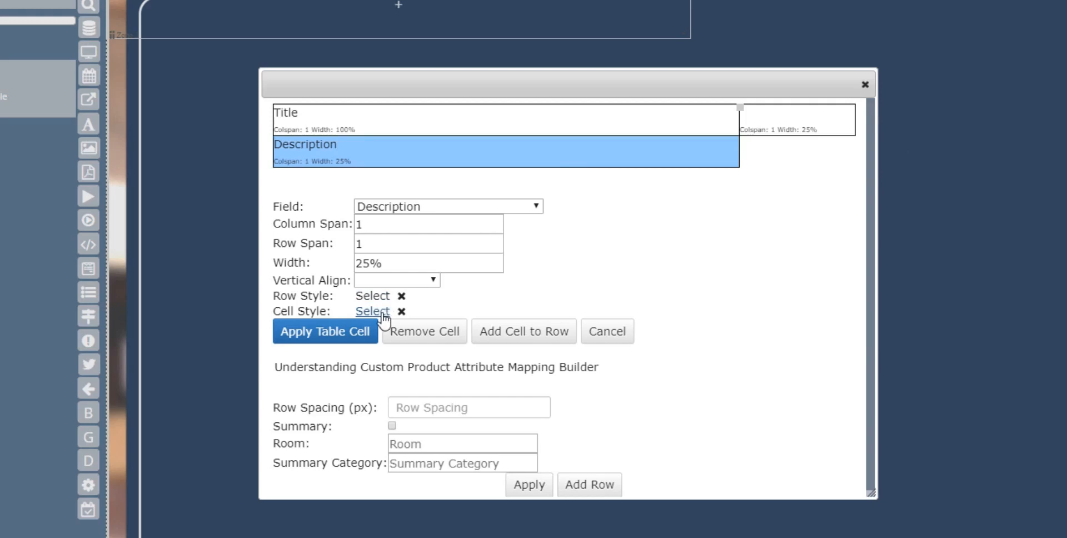
pyautogui.click(372, 310)
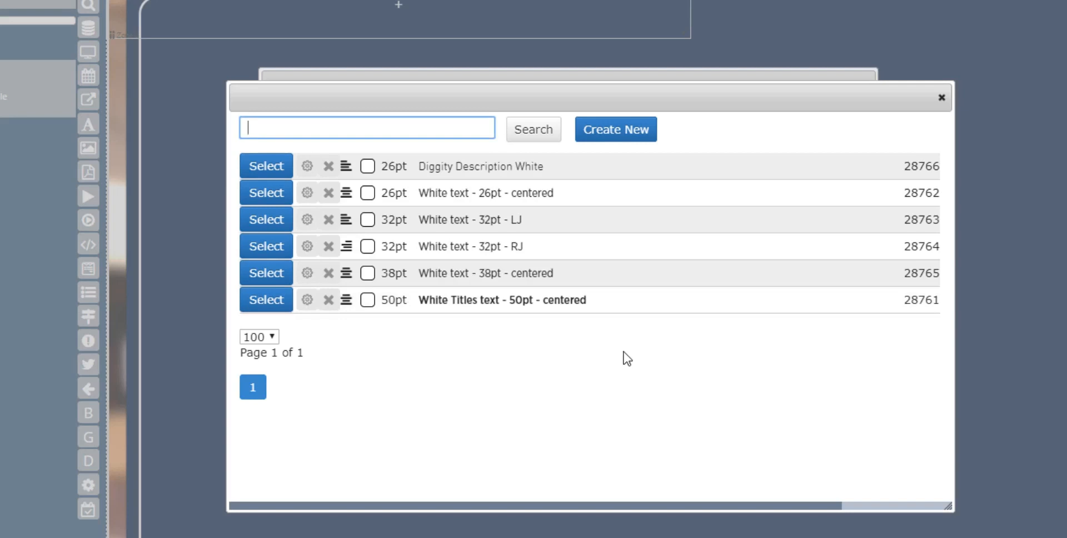
pyautogui.moveTo(662, 438)
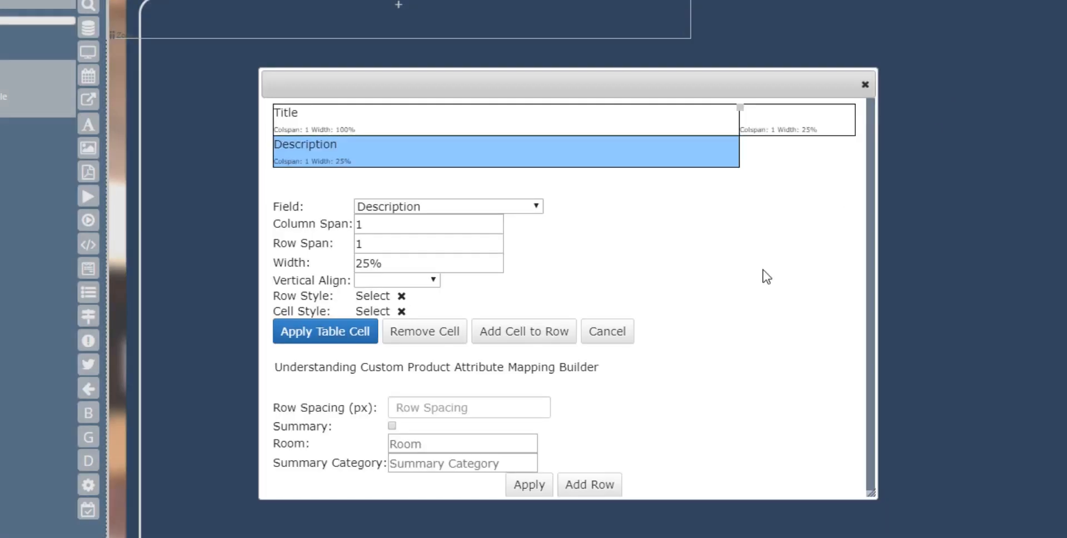
pyautogui.moveTo(103, 78)
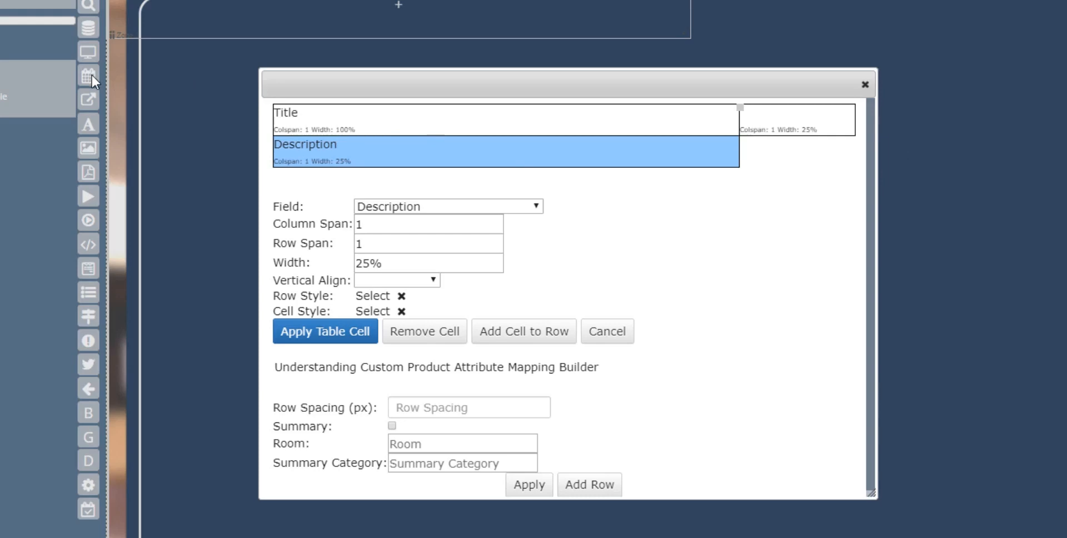
pyautogui.moveTo(745, 229)
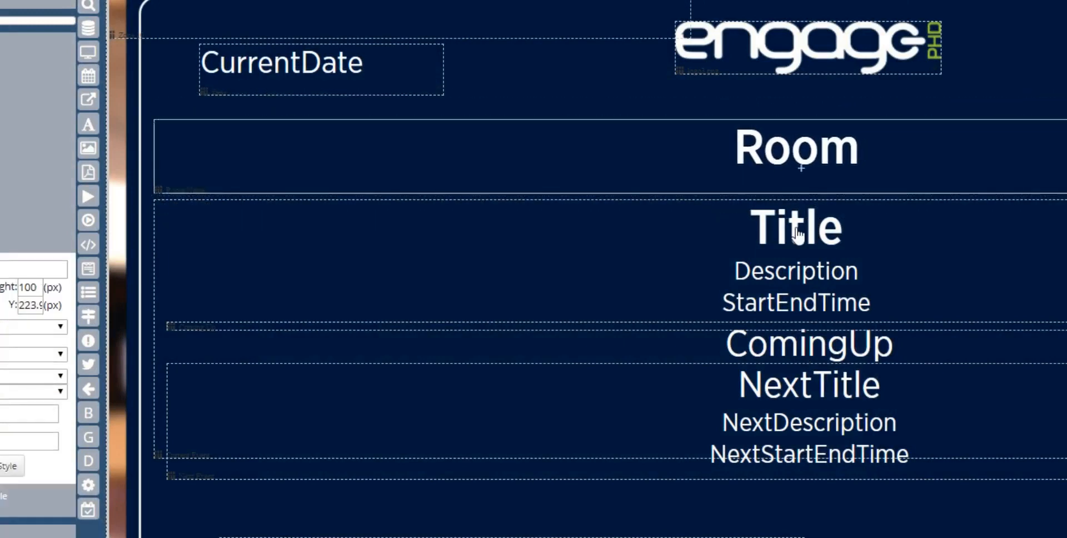
pyautogui.moveTo(795, 259)
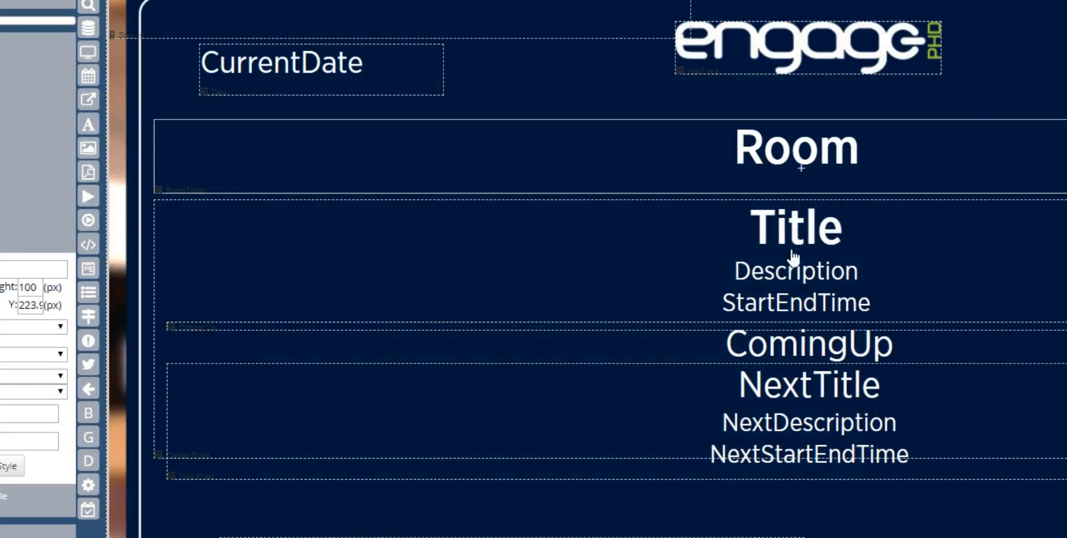
pyautogui.moveTo(88, 52)
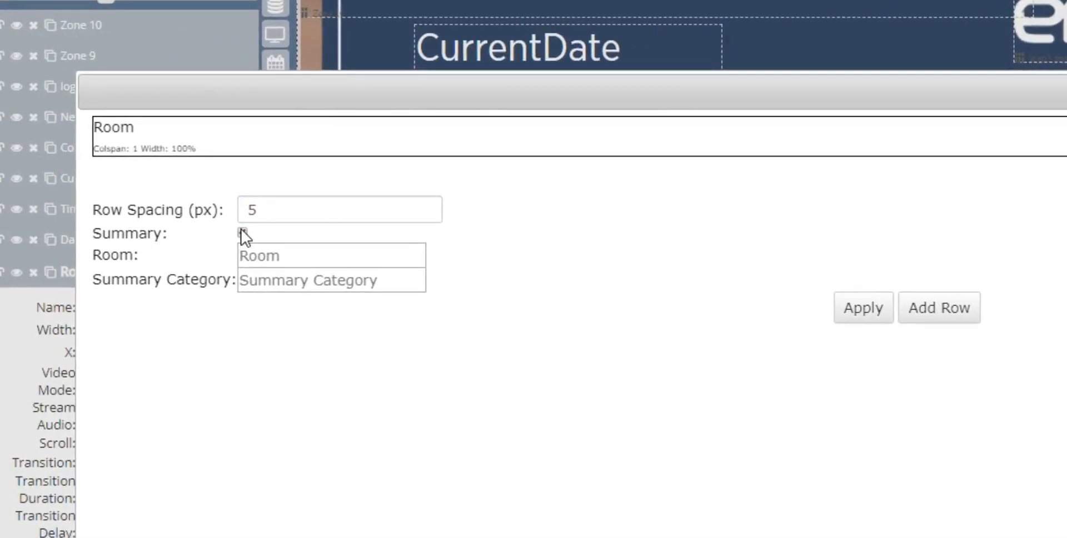
# - Mark the Room zone's table as a summary
pyautogui.click(242, 233)
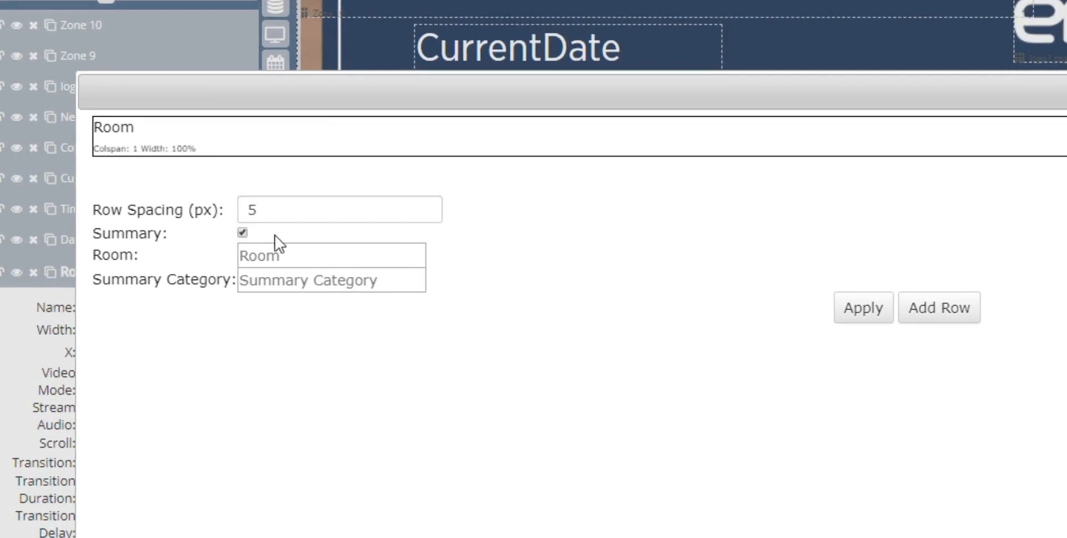
pyautogui.click(242, 233)
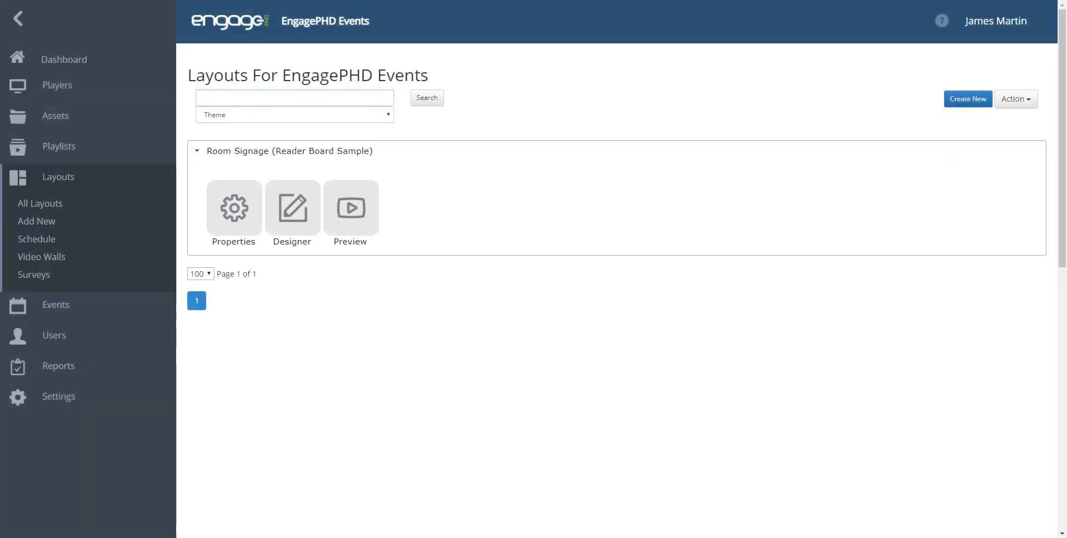
pyautogui.moveTo(366, 377)
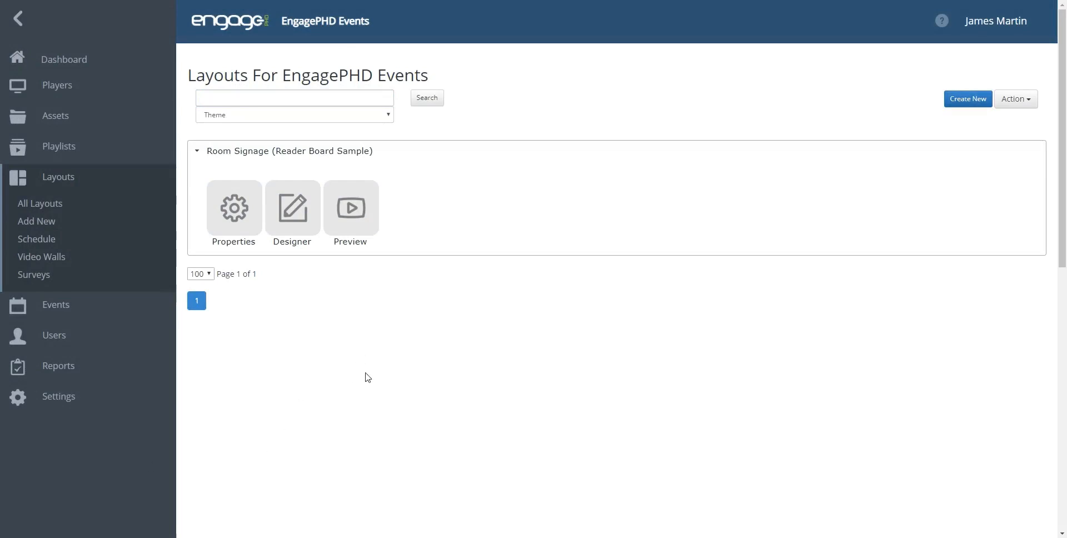
pyautogui.moveTo(369, 367)
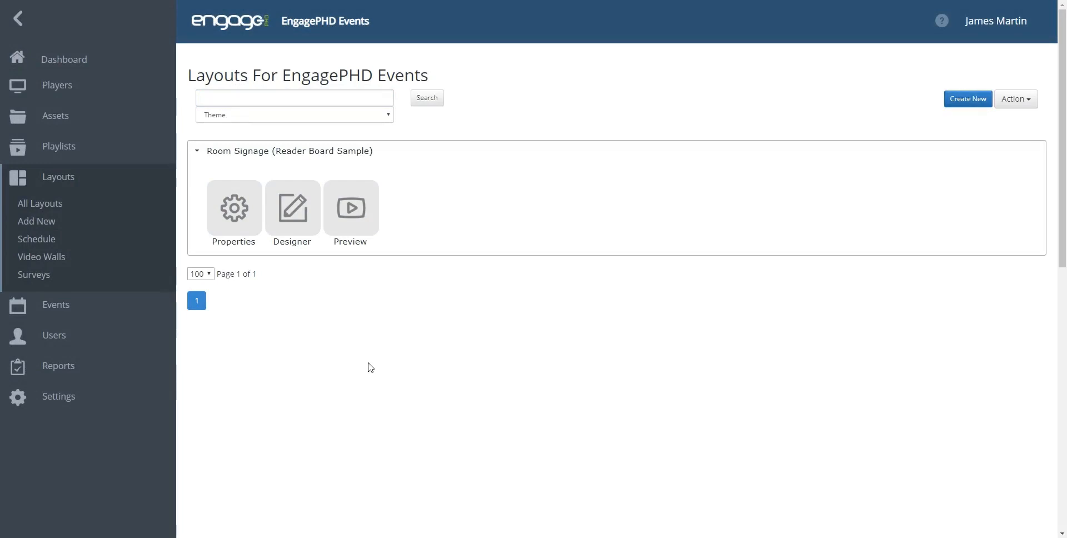
pyautogui.moveTo(292, 207)
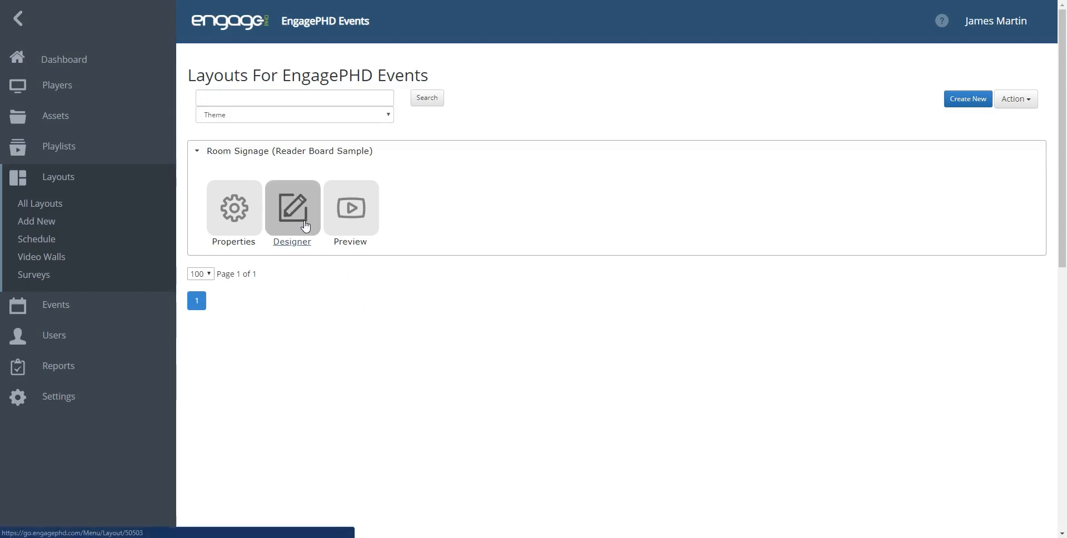
# - Reopen Room Signage (Reader Board Sample) in the designer to see its finished zones
pyautogui.click(292, 208)
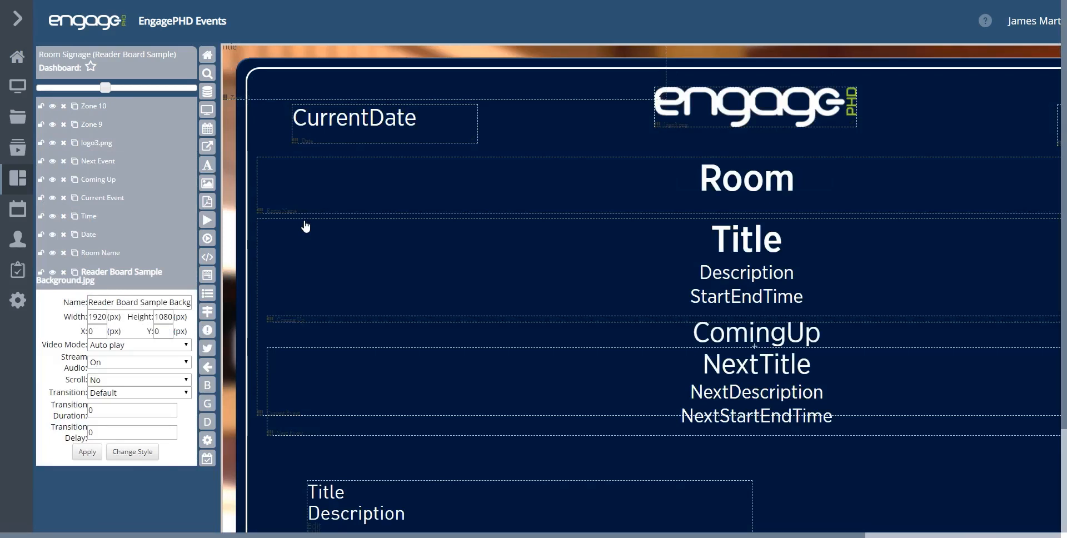
pyautogui.moveTo(247, 293)
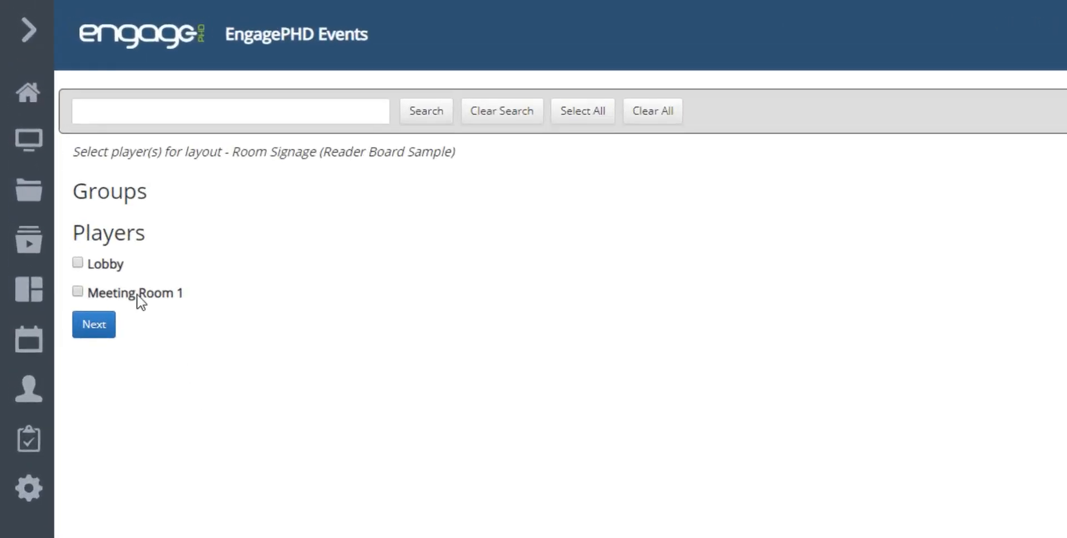
# - Schedule the layout for a specific date/time with start date 06/10/2019
pyautogui.click(94, 324)
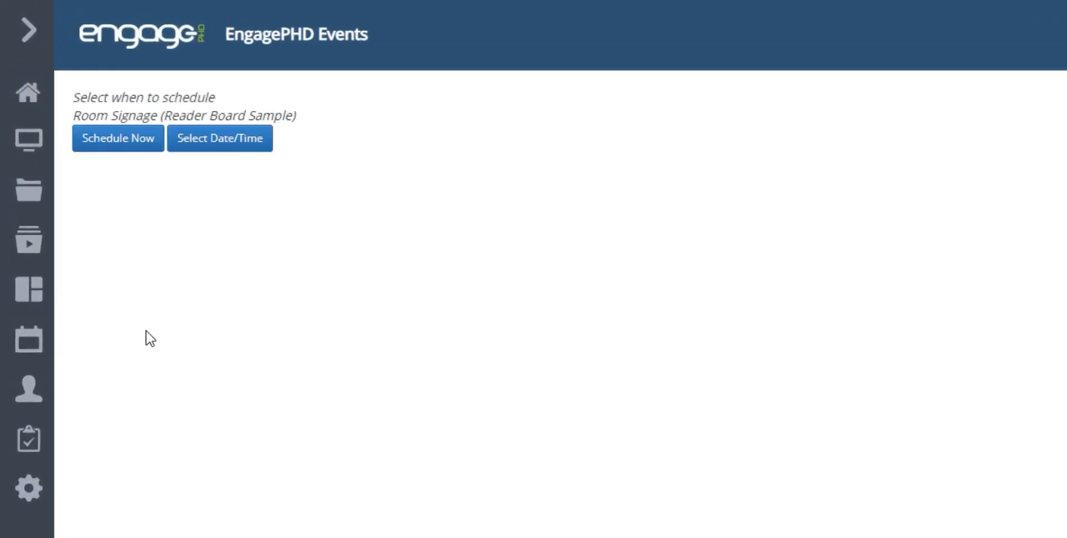
pyautogui.moveTo(118, 138)
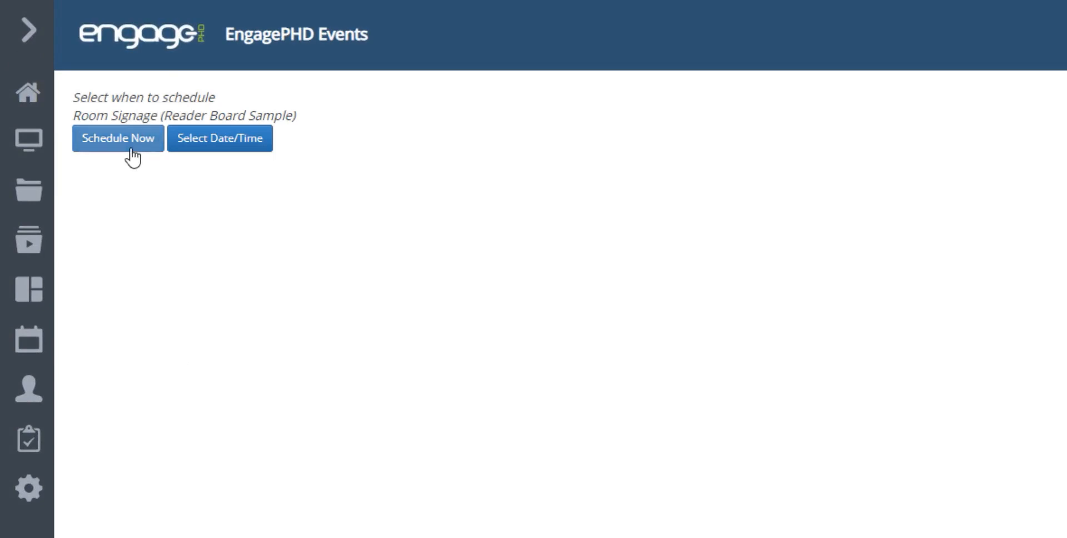
pyautogui.moveTo(225, 138)
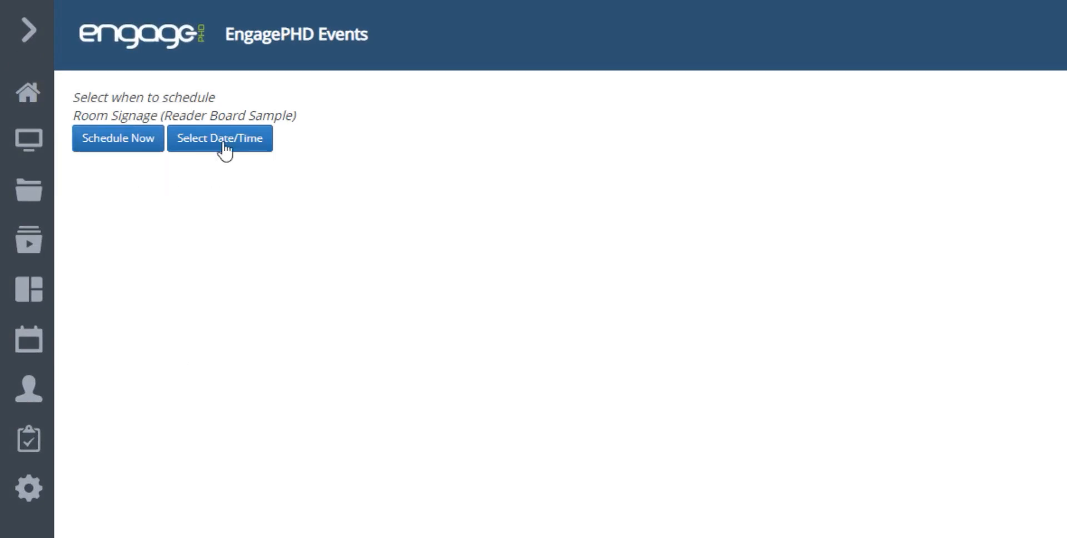
pyautogui.click(219, 138)
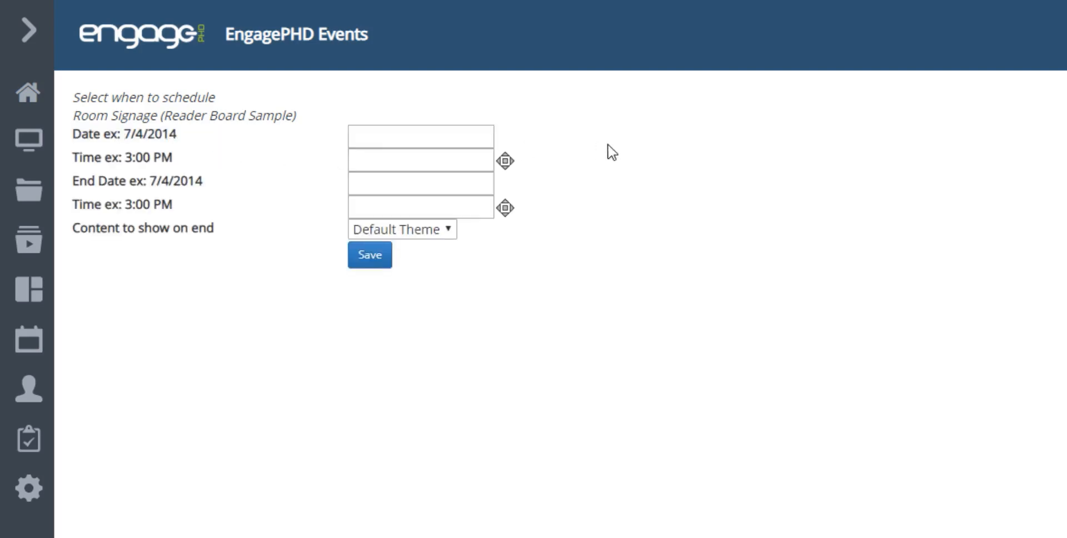
pyautogui.click(421, 136)
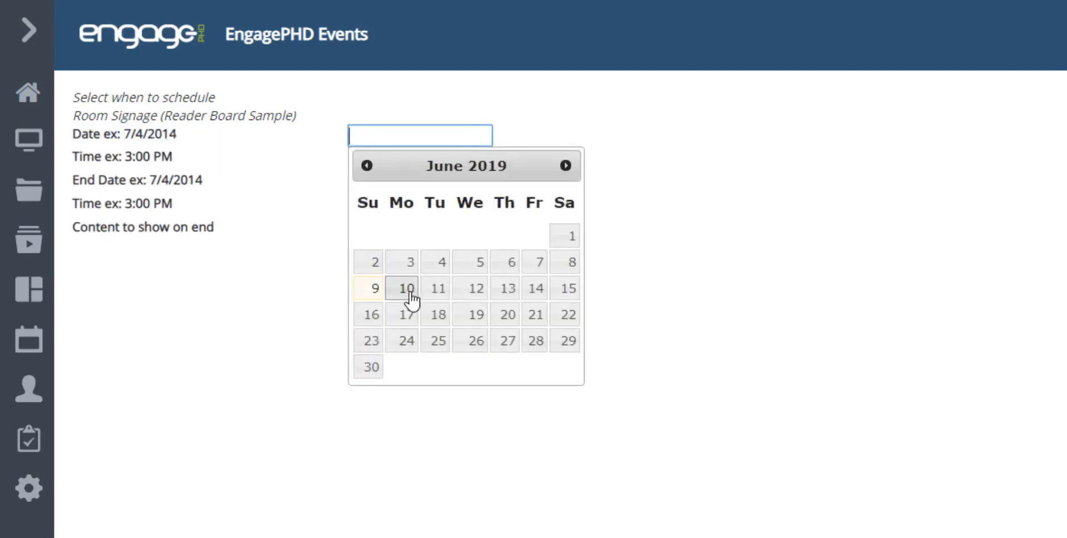
pyautogui.click(406, 288)
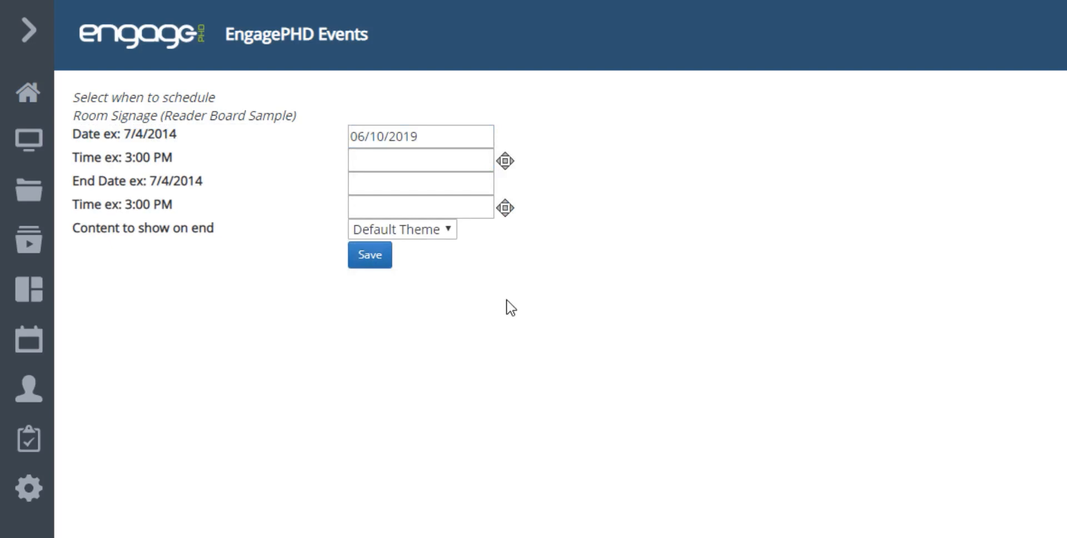
# - Return to the Layouts section from the expanded navigation menu
pyautogui.click(29, 33)
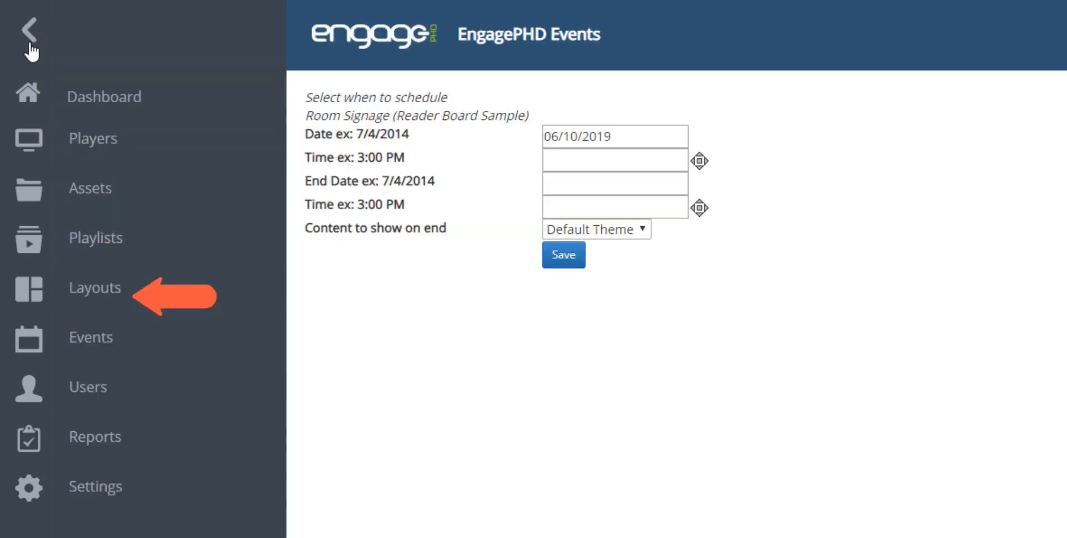
pyautogui.click(94, 286)
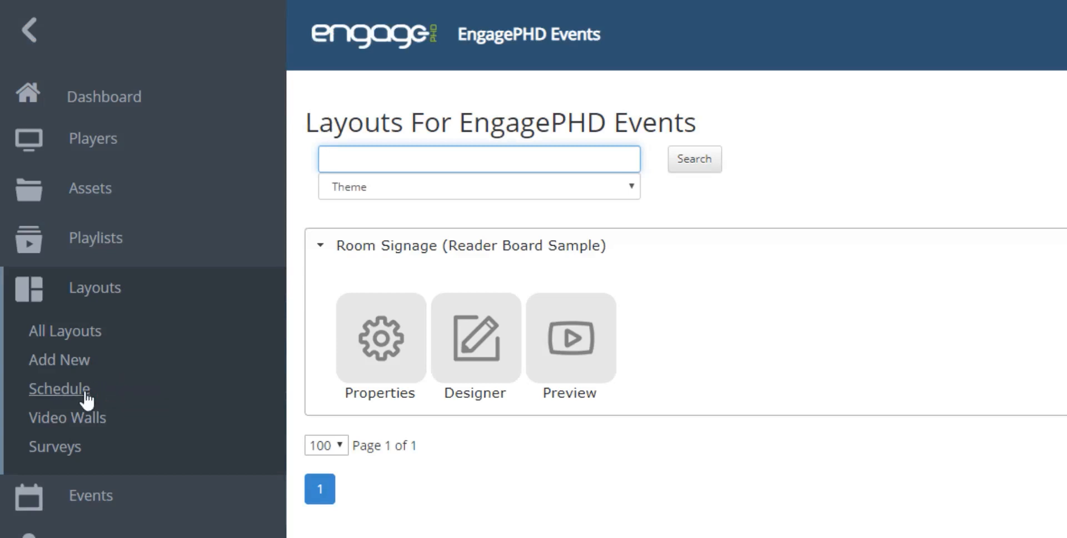
# - Locate the Meeting Room 1 player and bring up its properties record
pyautogui.click(94, 137)
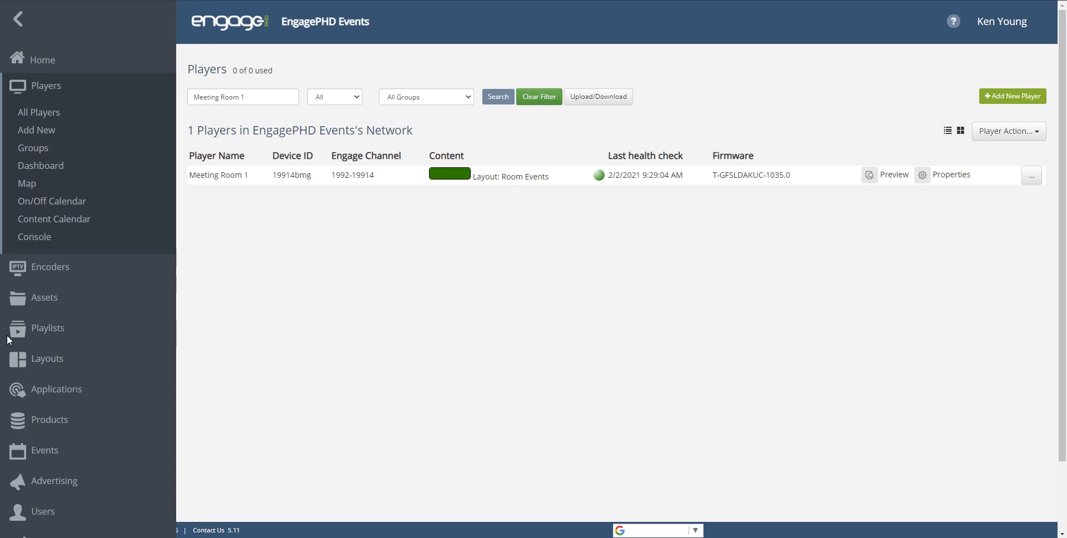
pyautogui.moveTo(435, 338)
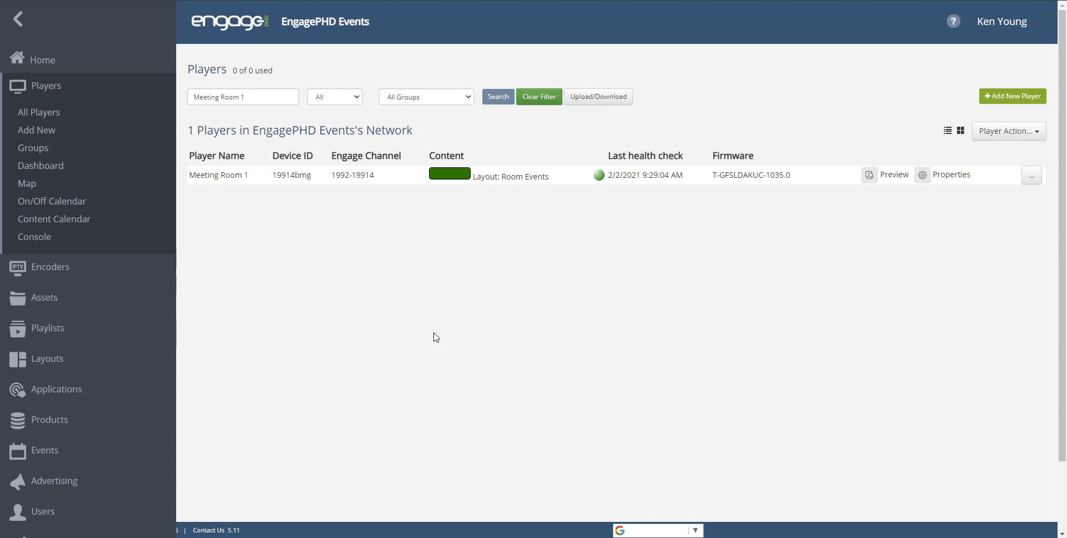
pyautogui.moveTo(452, 330)
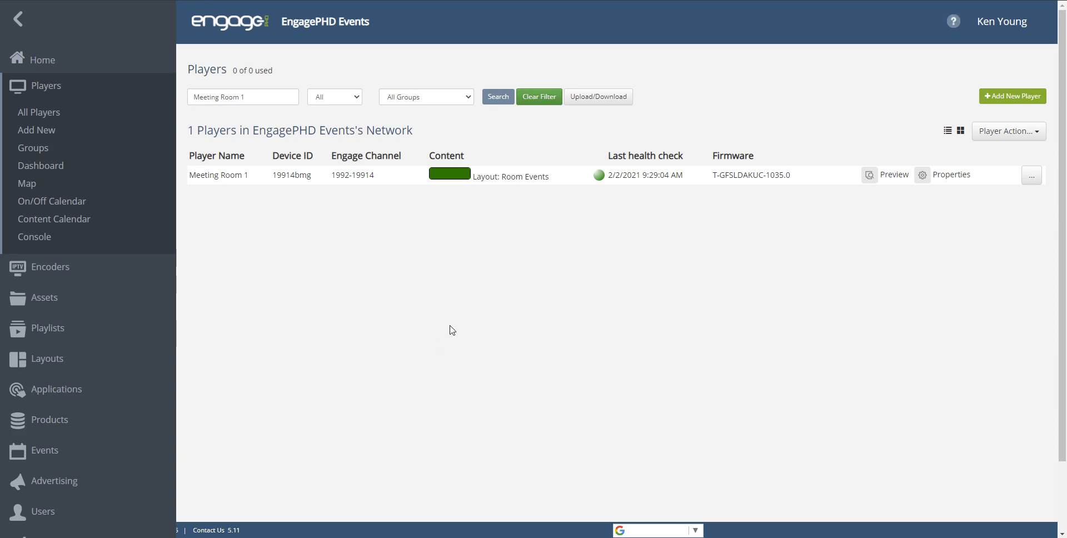
pyautogui.moveTo(515, 347)
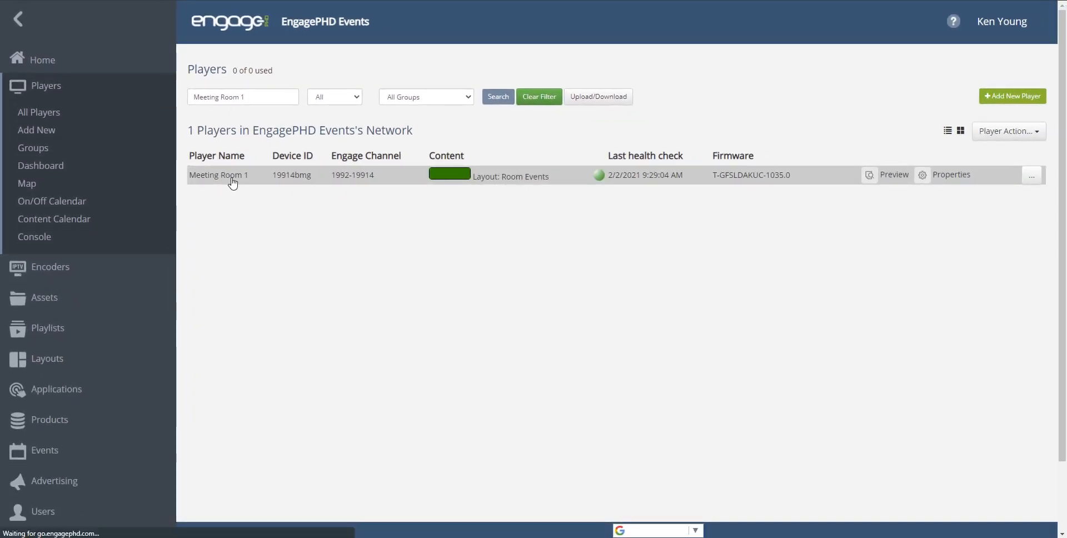
pyautogui.click(218, 175)
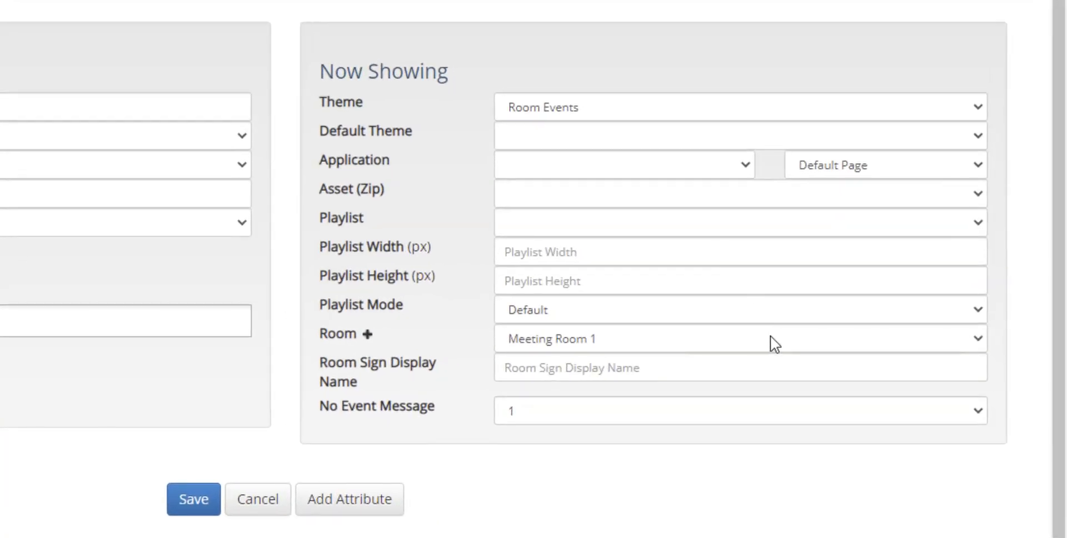
# - Assign the player to room Meeting Room 1 and save its settings
pyautogui.click(739, 338)
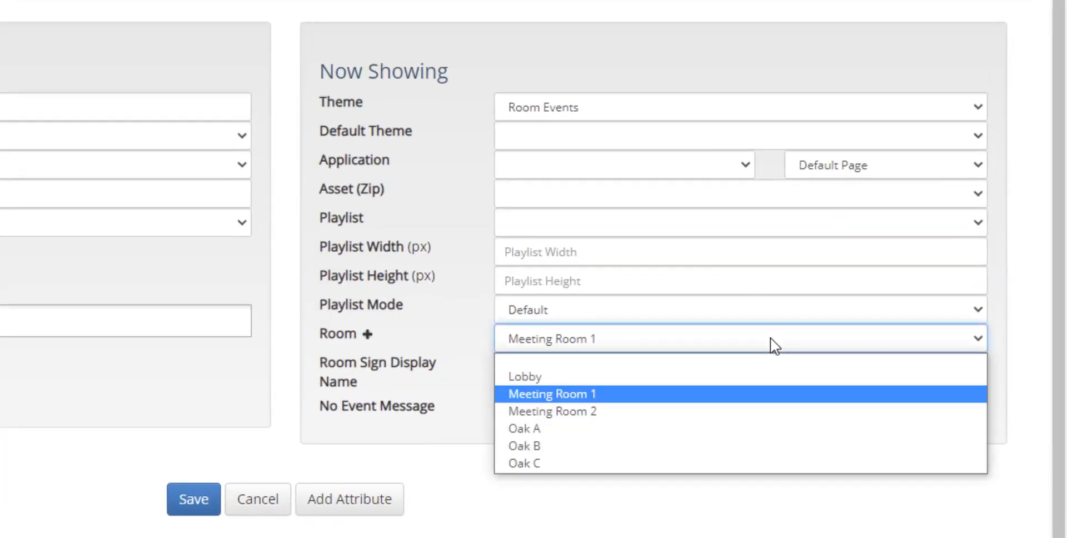
pyautogui.click(552, 393)
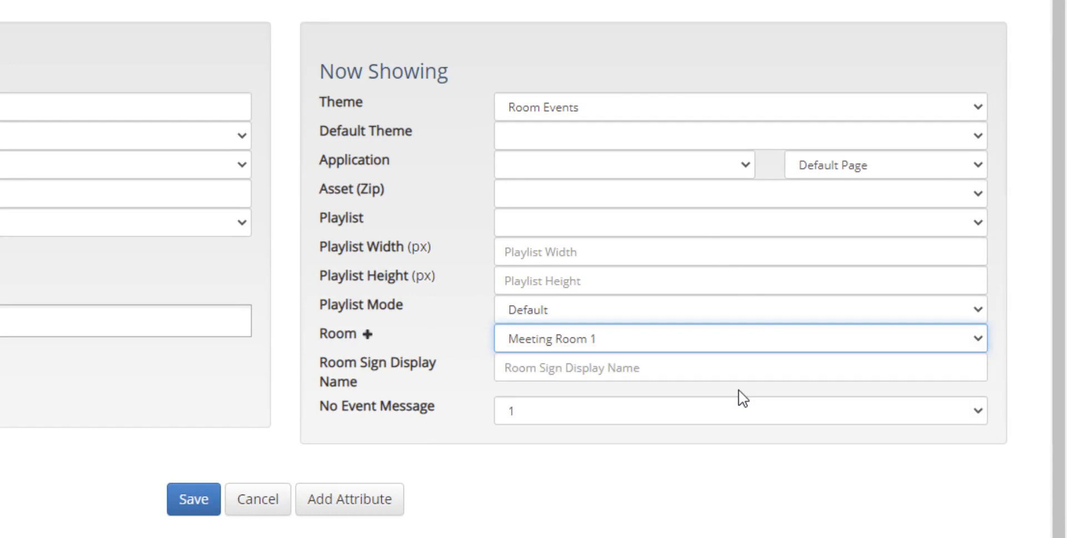
pyautogui.click(735, 338)
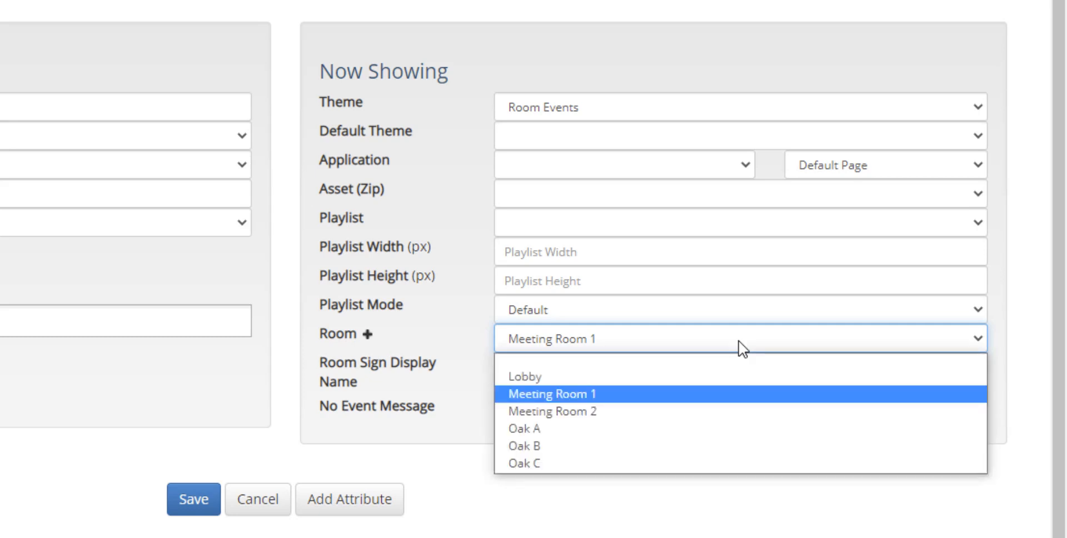
pyautogui.moveTo(629, 400)
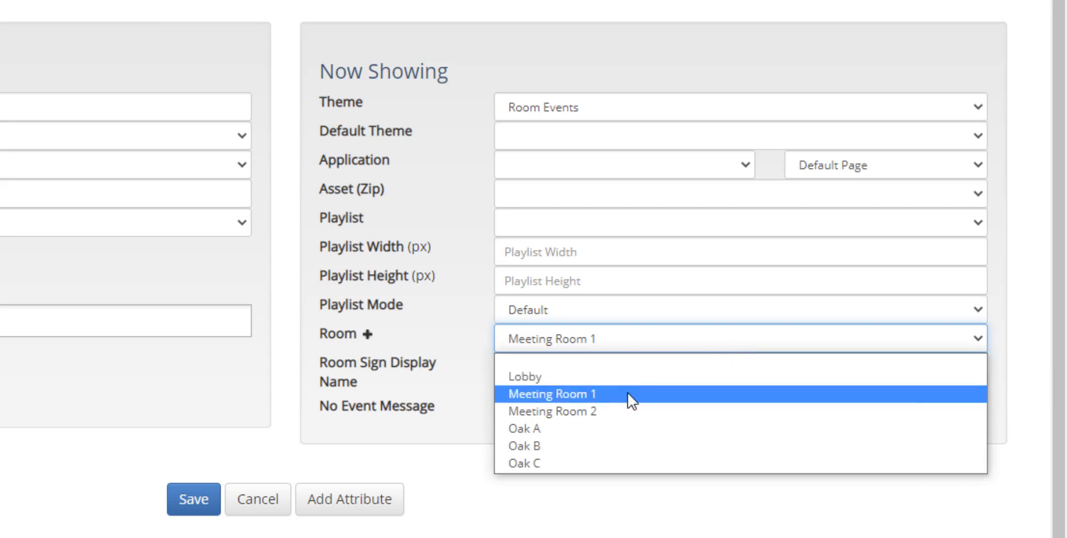
pyautogui.moveTo(627, 402)
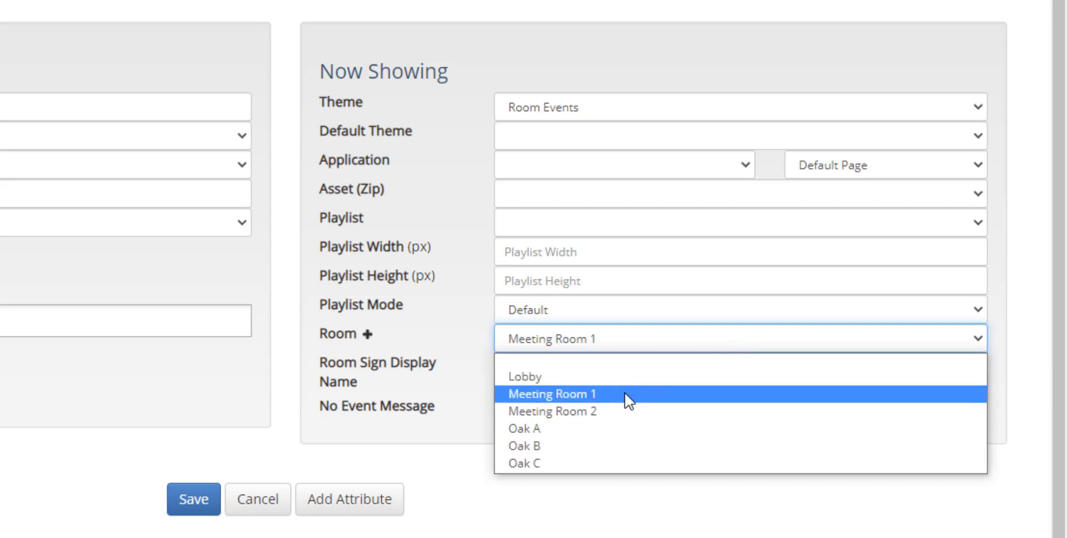
pyautogui.click(553, 394)
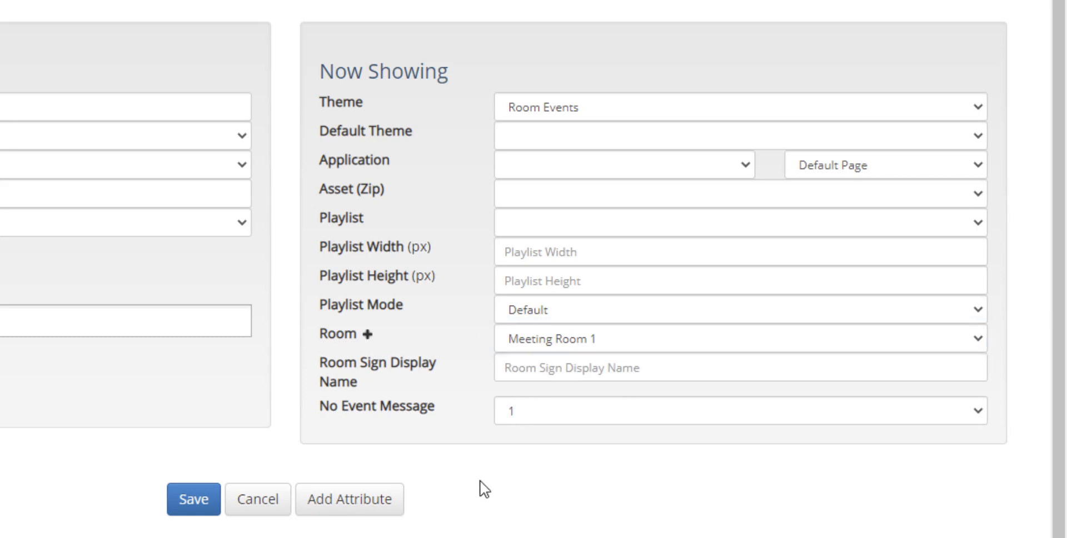
pyautogui.moveTo(231, 471)
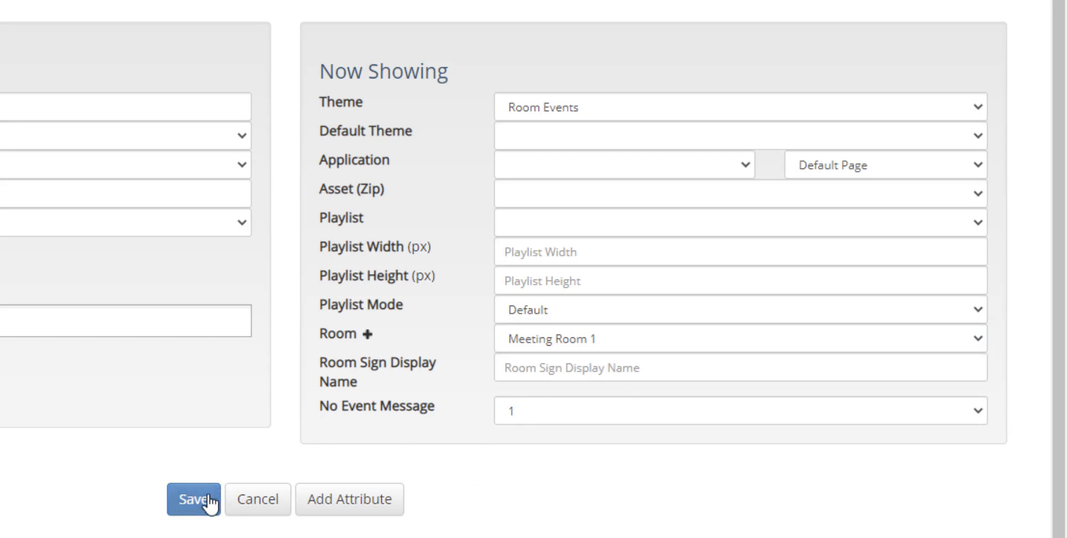
pyautogui.click(193, 499)
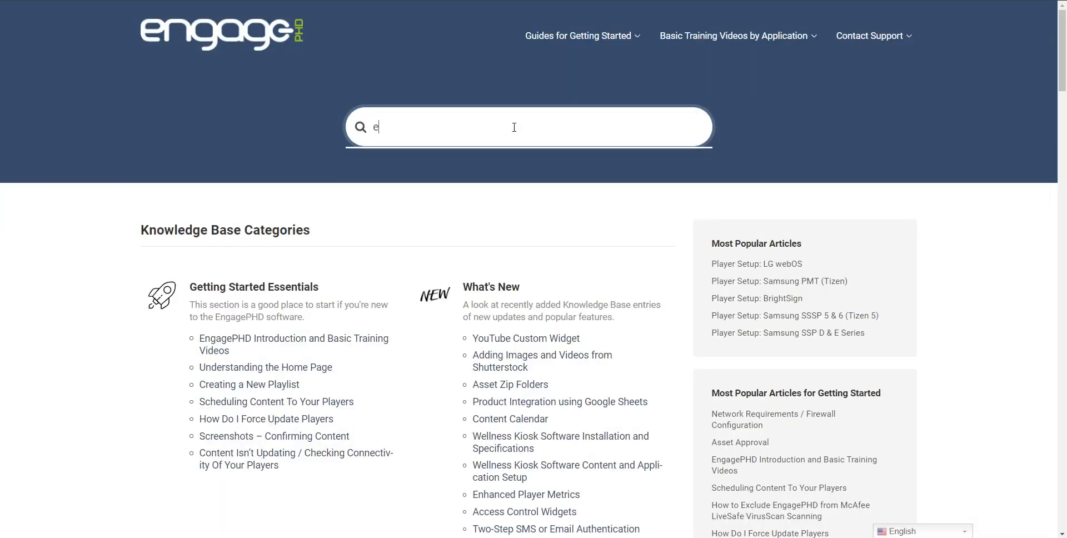
# - Search the Knowledge Base for 'events' and browse the matching articles
pyautogui.write('vents')
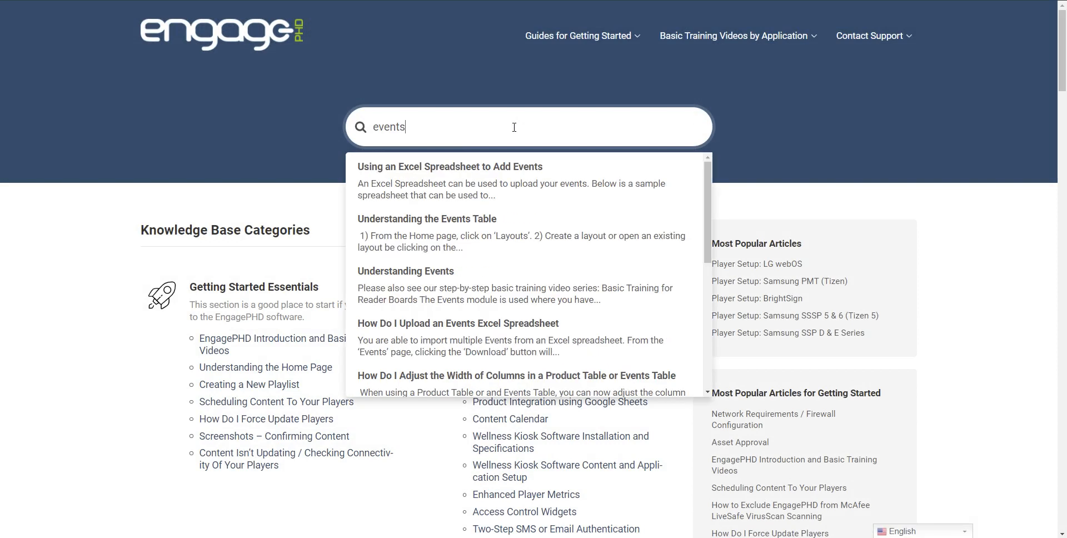
pyautogui.scroll(-3)
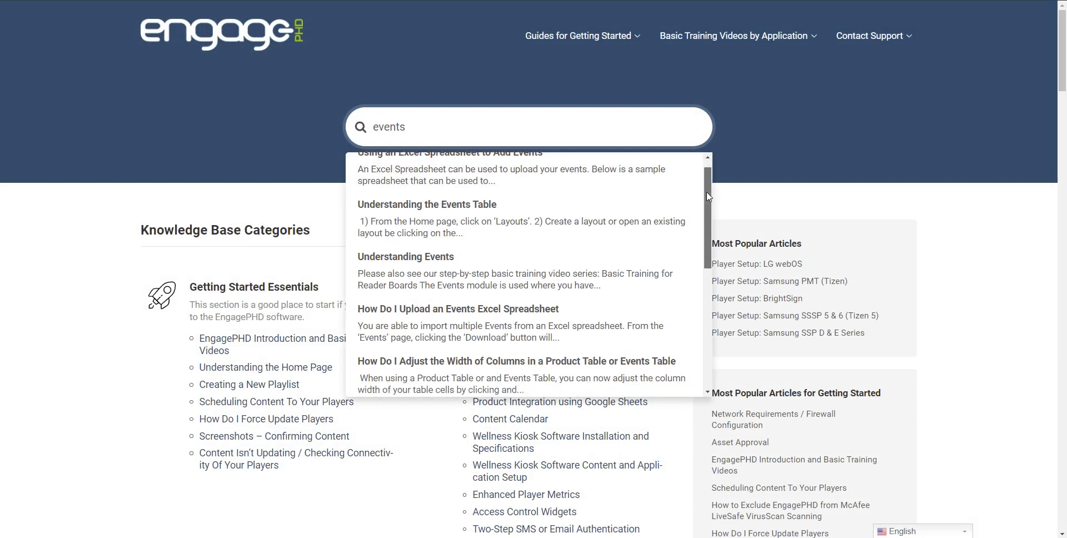